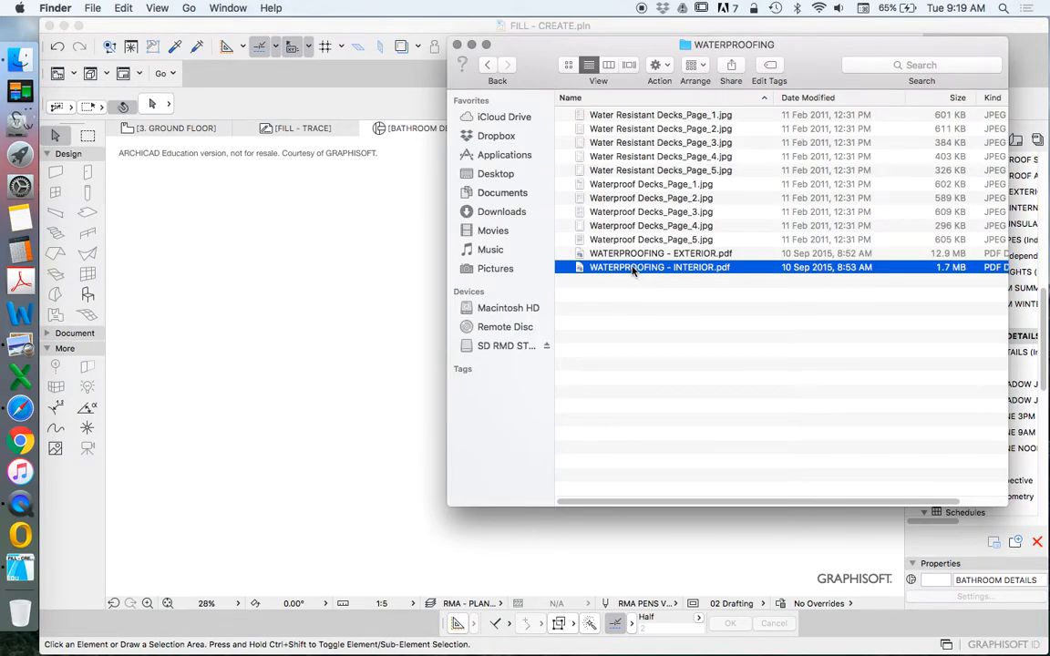
# Preview WATERPROOFING - INTERIOR.pdf, then place its page 8 showing the flashing details
pyautogui.doubleClick(659, 267)
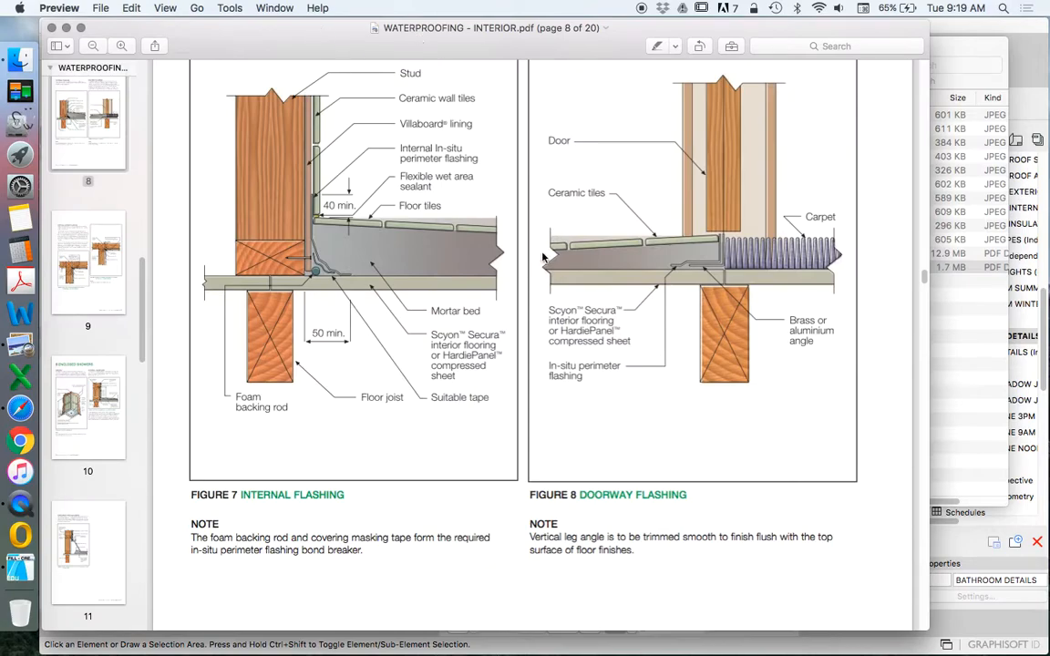
pyautogui.scroll(-3)
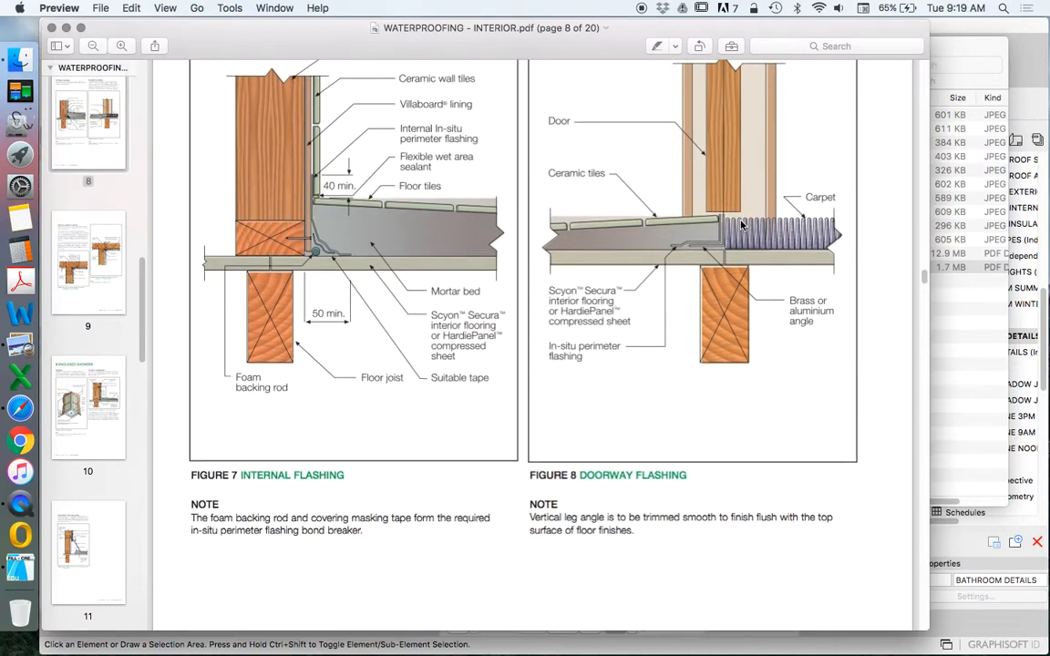
pyautogui.scroll(-3)
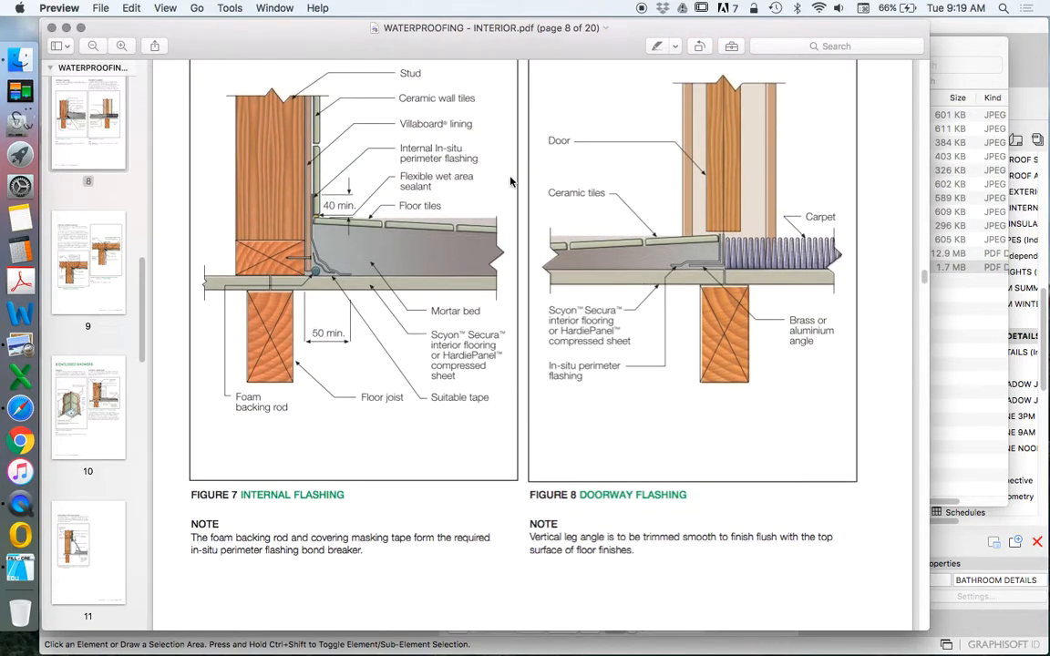
pyautogui.moveTo(445, 462)
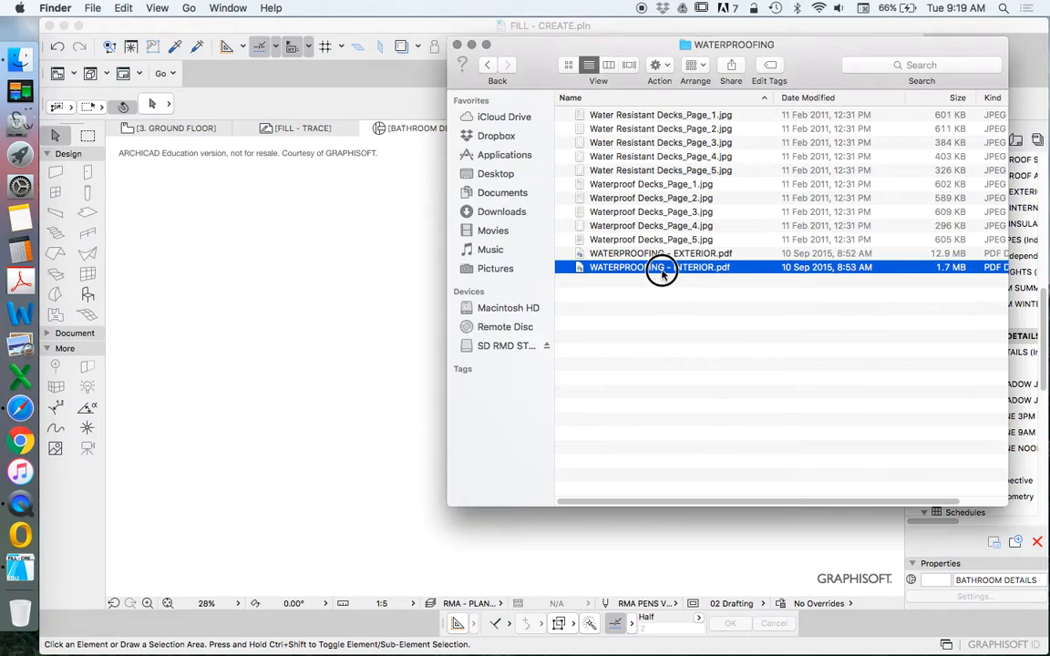
pyautogui.doubleClick(661, 267)
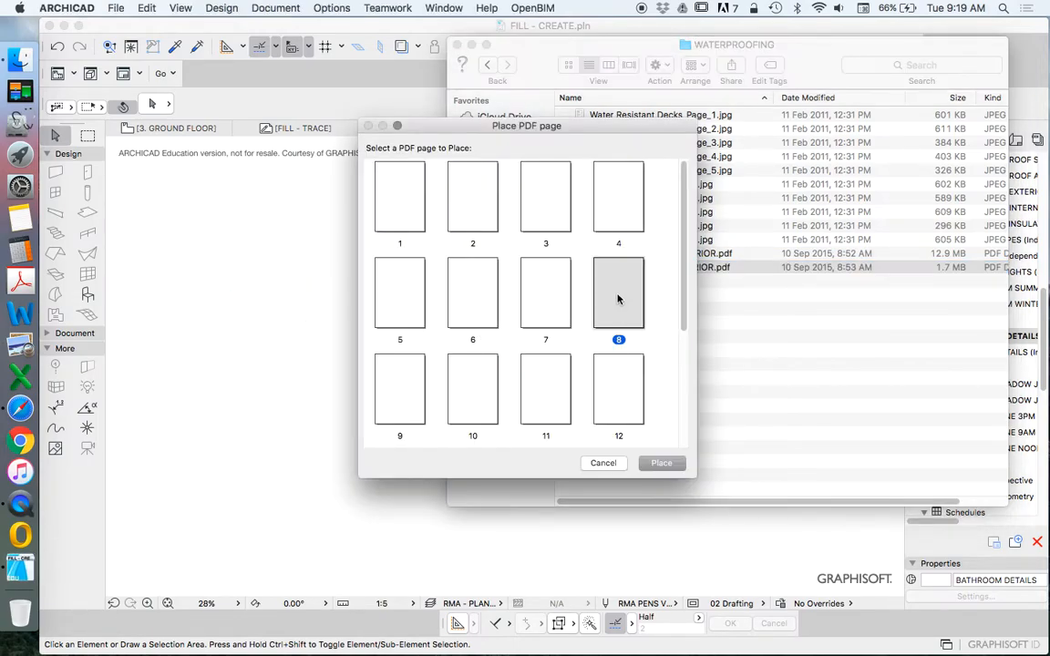
pyautogui.click(661, 463)
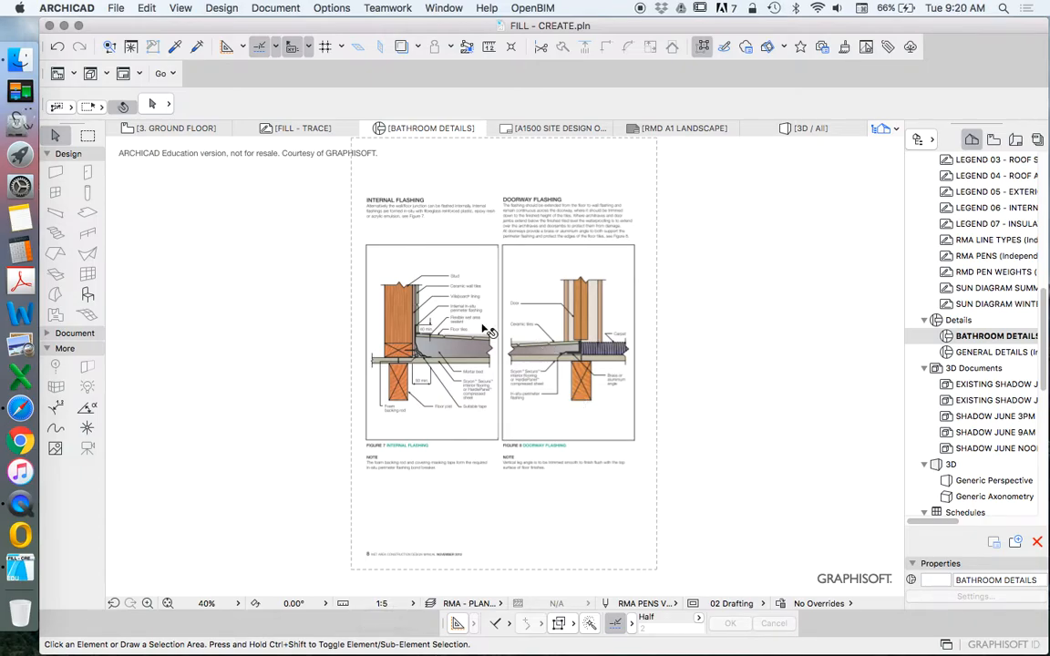
pyautogui.moveTo(638, 416)
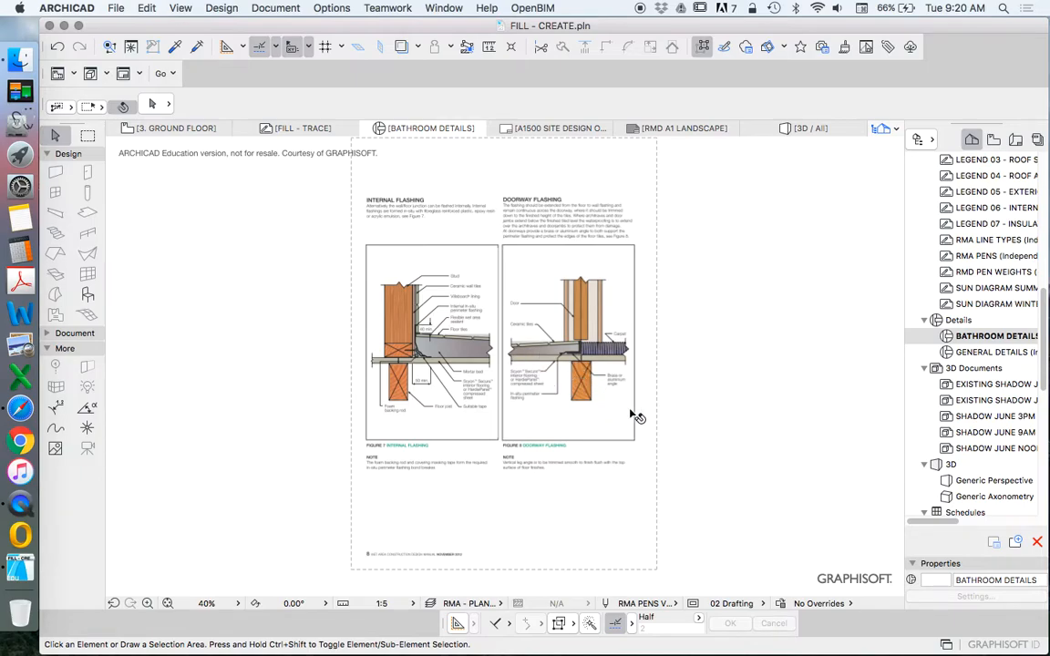
pyautogui.moveTo(581, 412)
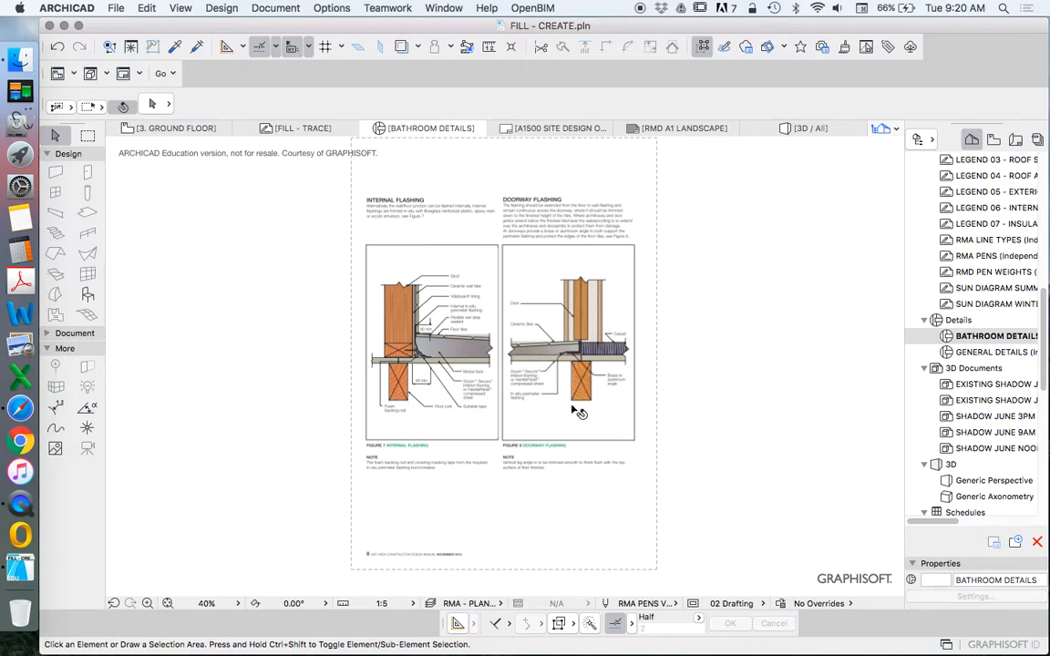
pyautogui.moveTo(570, 419)
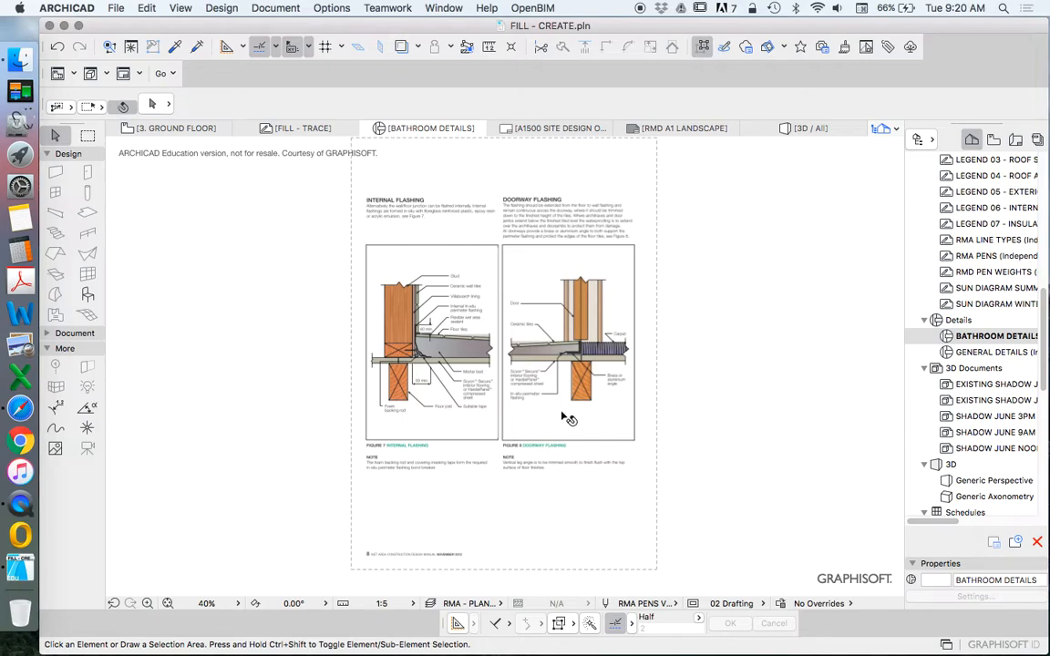
pyautogui.moveTo(600, 401)
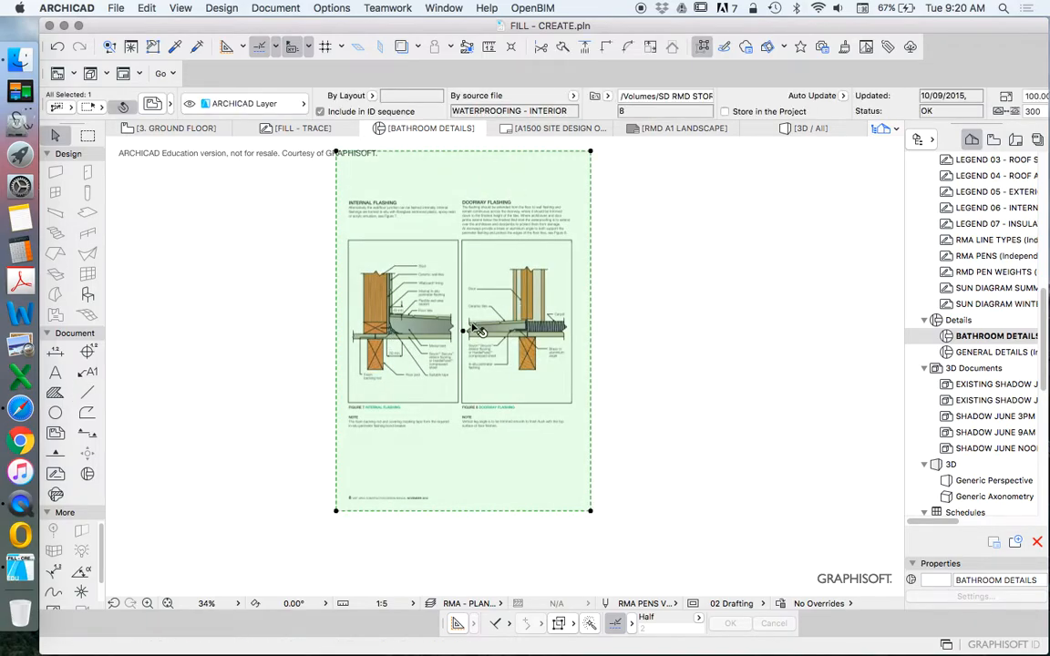
pyautogui.moveTo(688, 314)
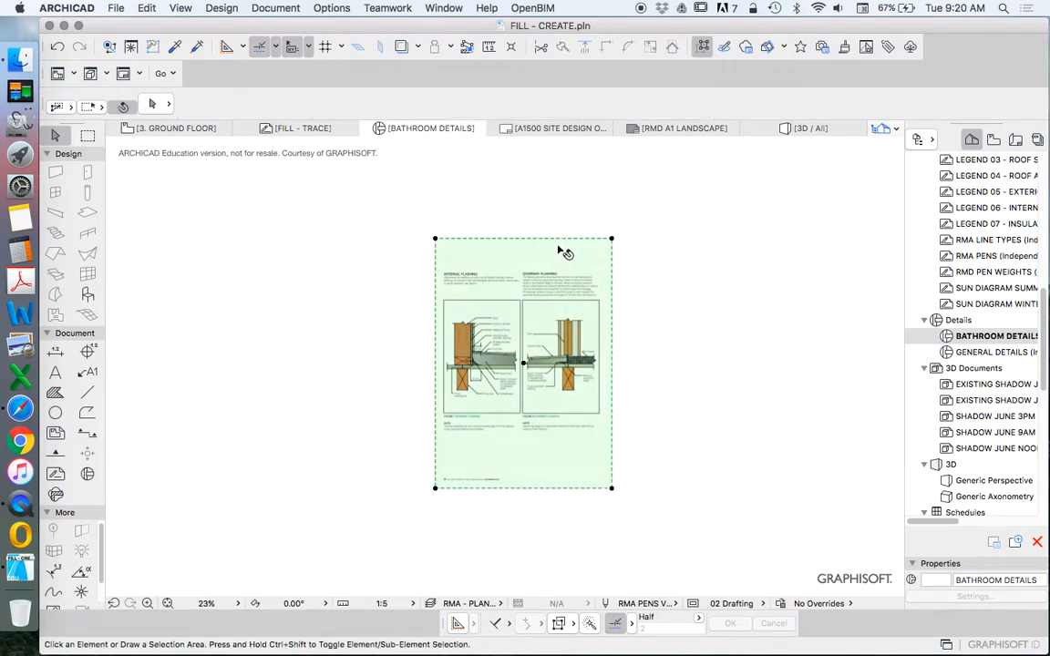
pyautogui.click(524, 362)
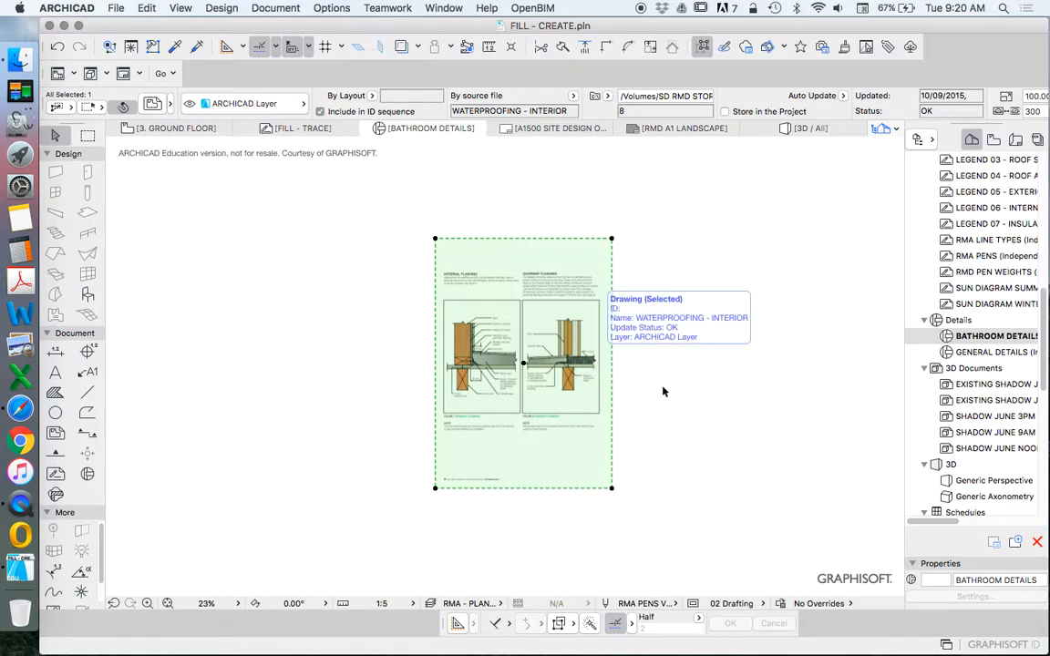
pyautogui.moveTo(691, 387)
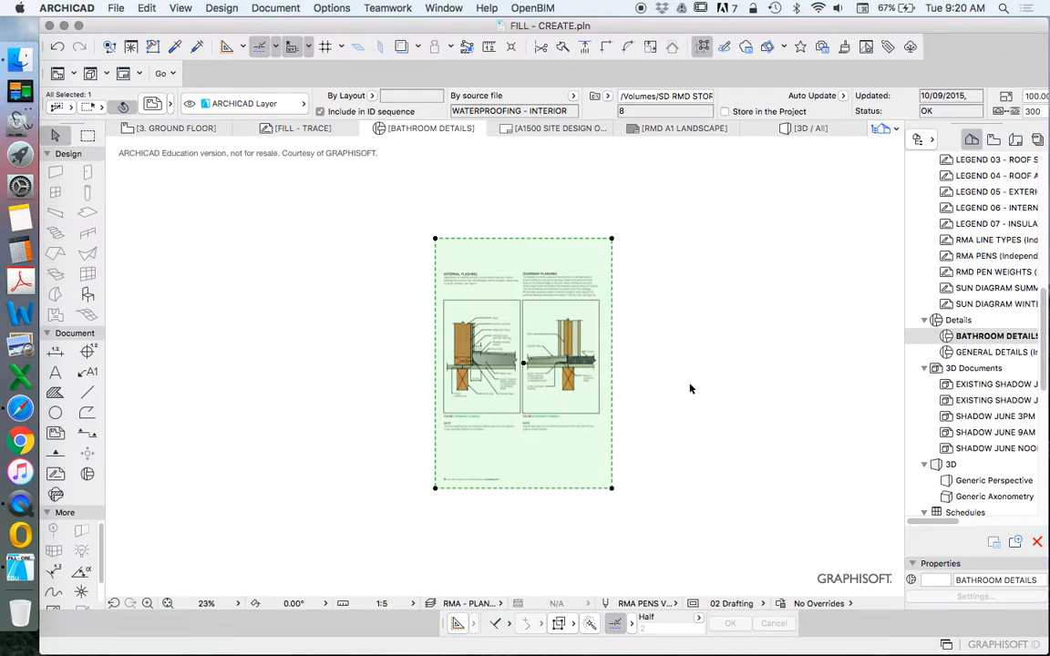
pyautogui.moveTo(778, 242)
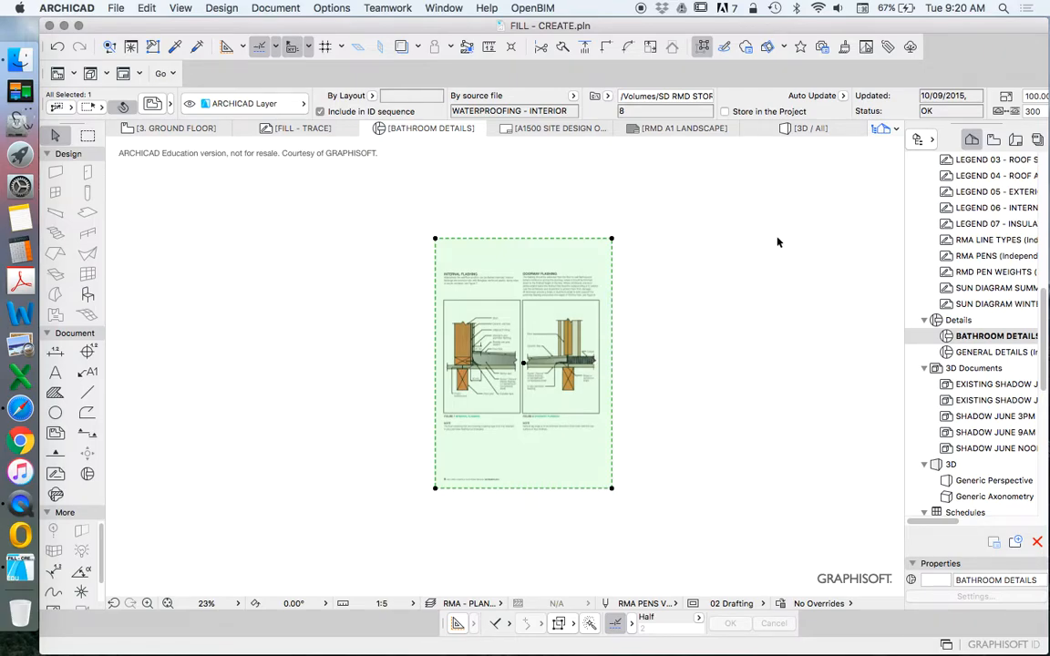
pyautogui.moveTo(688, 284)
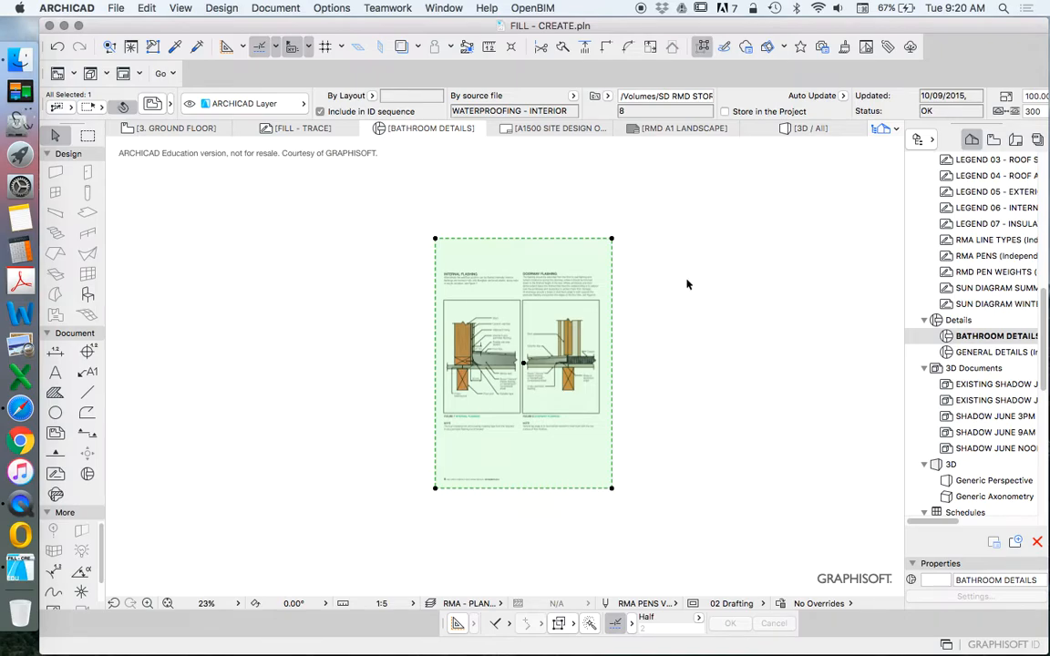
# Explode the placed PDF page into the current view with Keep Original Elements on
pyautogui.rightClick(688, 284)
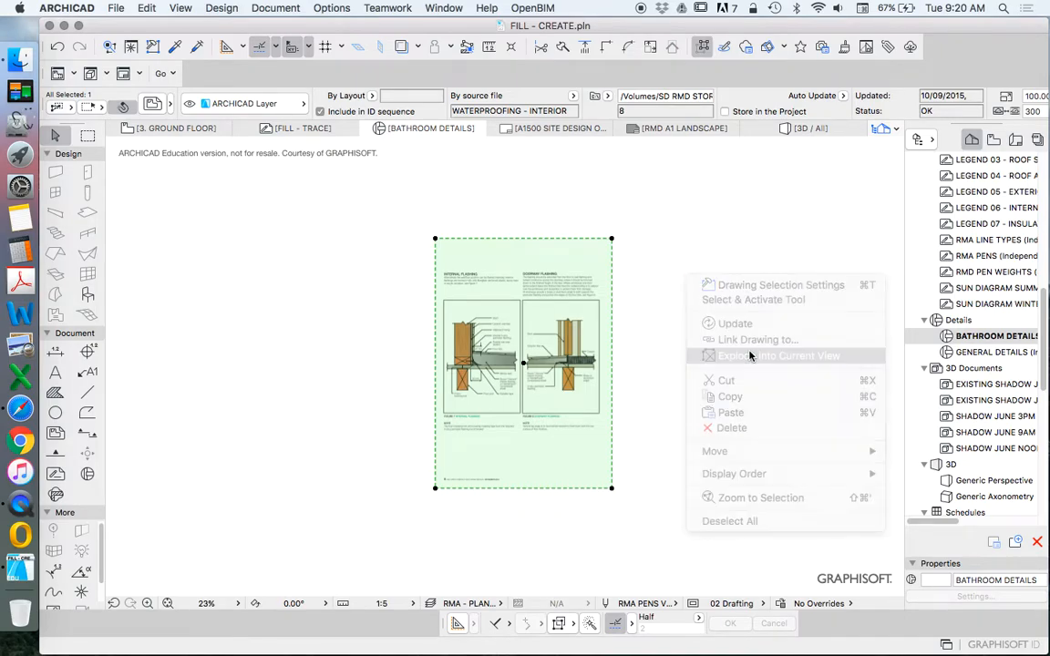
pyautogui.click(779, 356)
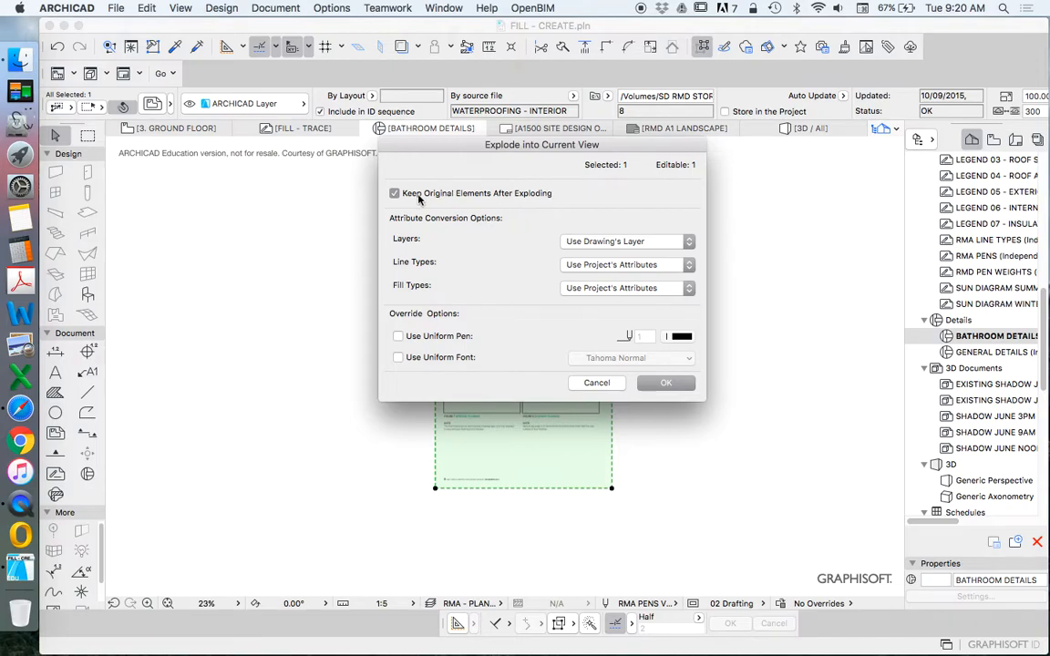
pyautogui.moveTo(495, 200)
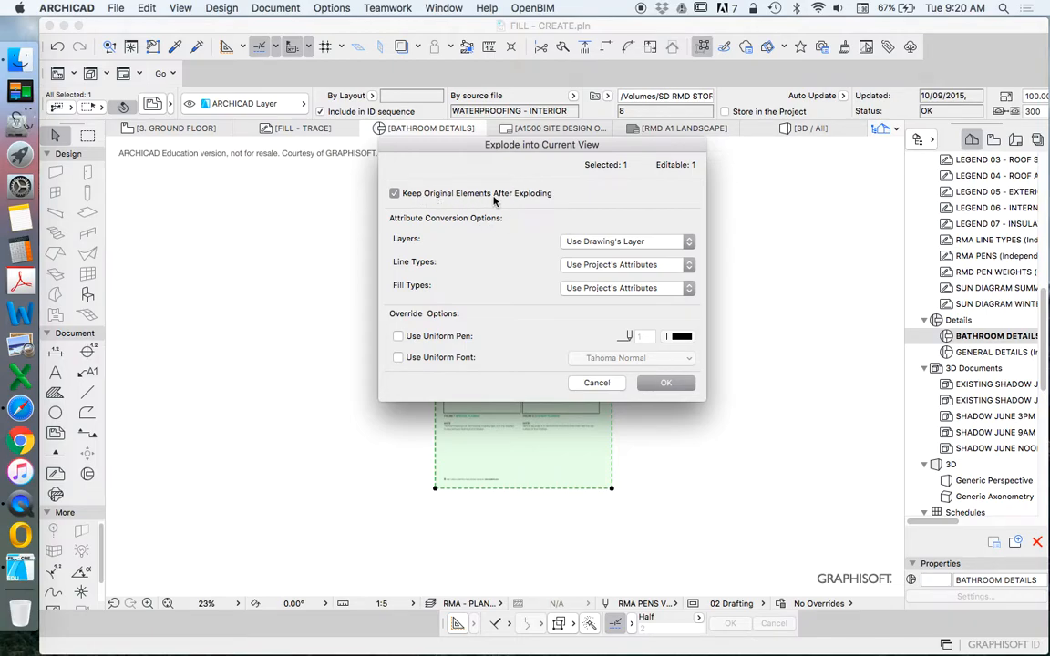
pyautogui.moveTo(665, 382)
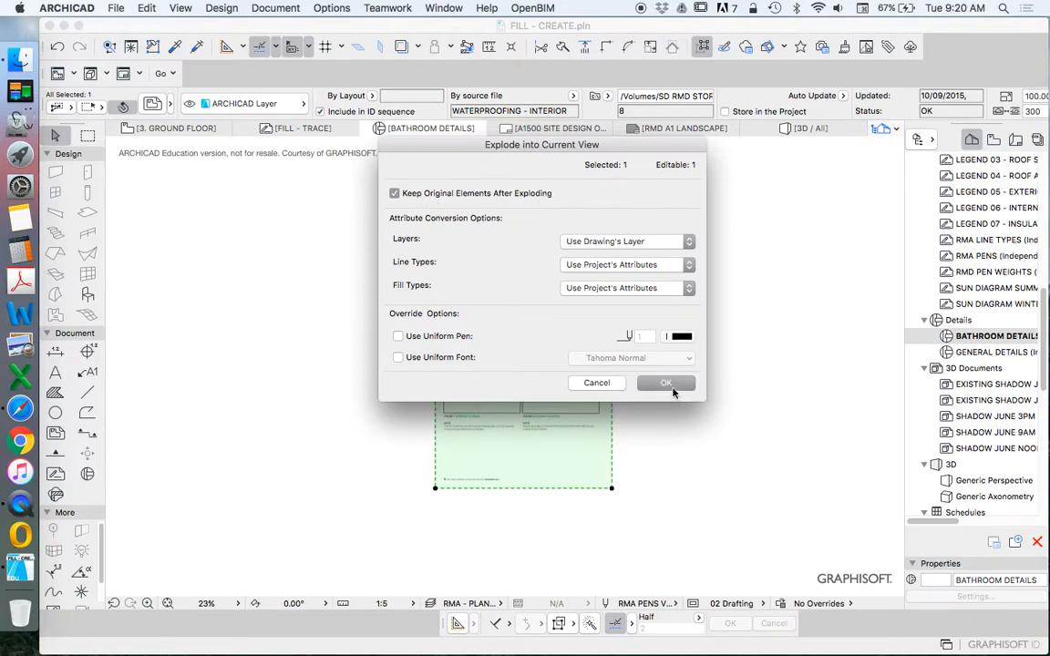
pyautogui.click(666, 382)
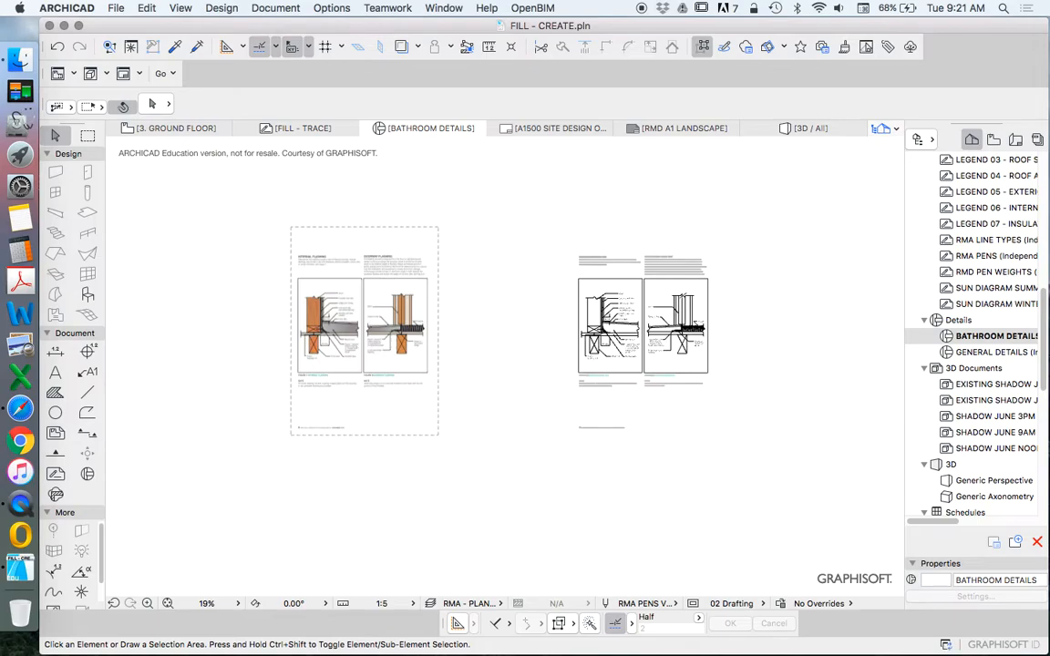
pyautogui.click(364, 330)
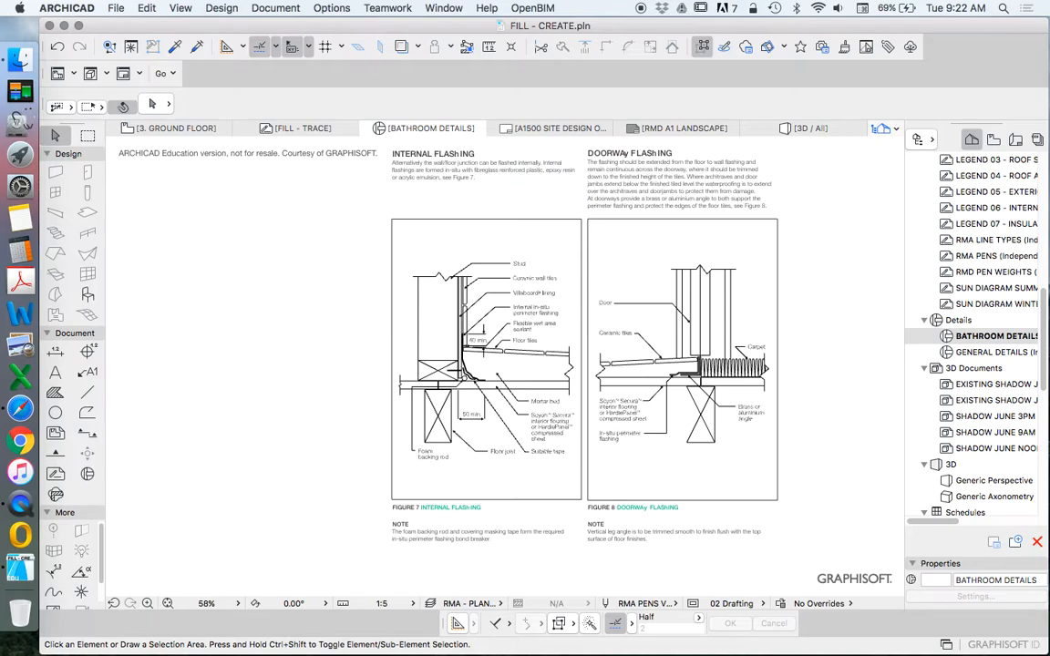
# Add independent detail BATHROOM DETAILS - TRACE under the Navigator's Details group
pyautogui.click(959, 320)
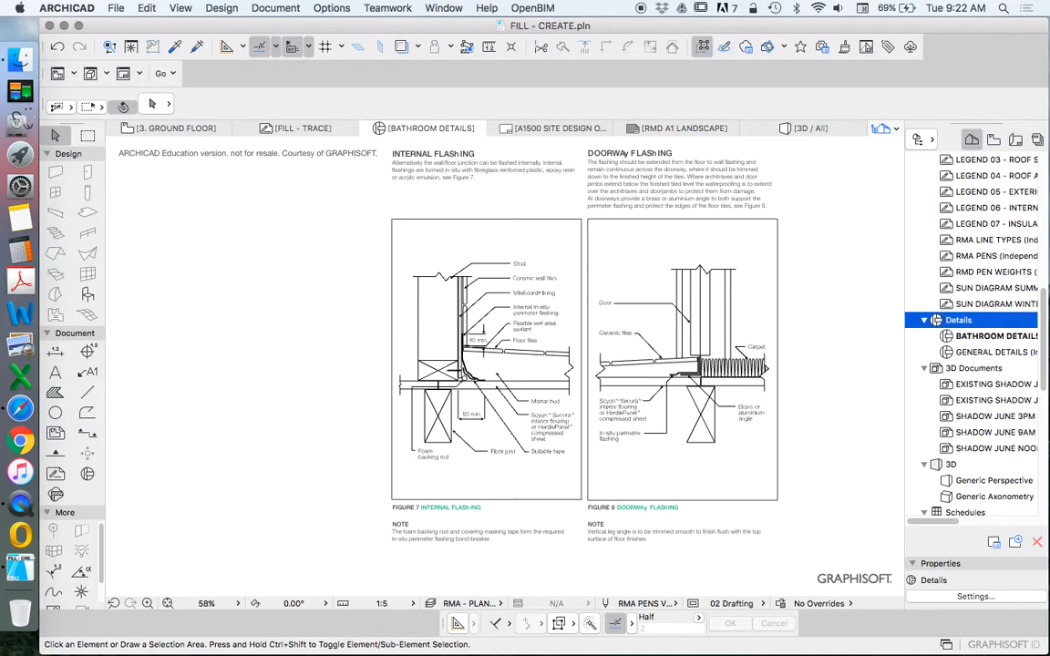
pyautogui.click(993, 336)
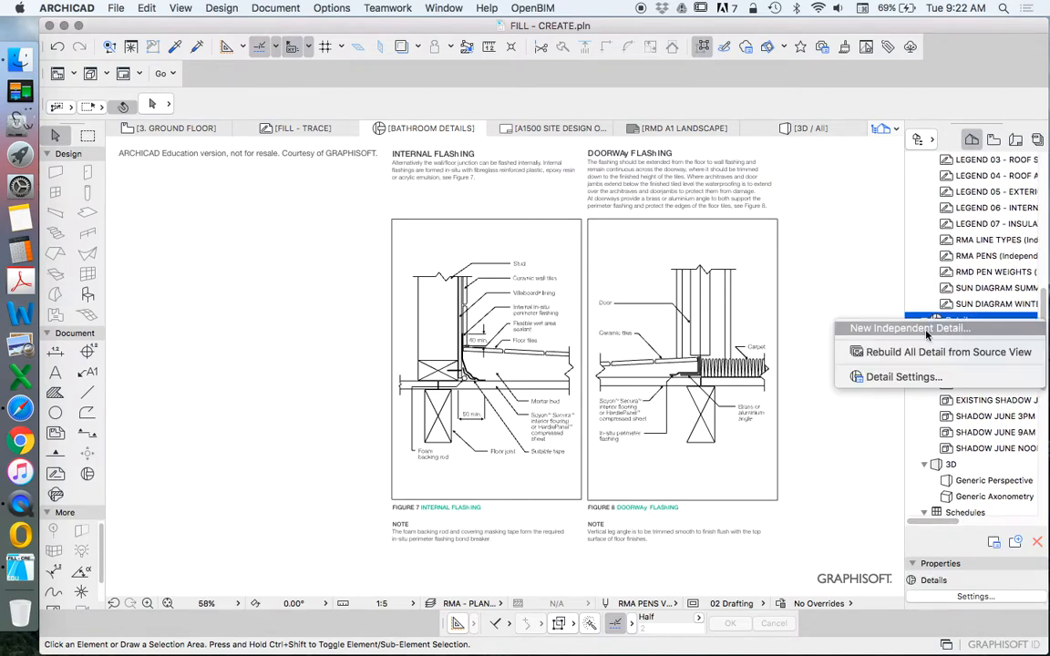
pyautogui.click(909, 328)
pyautogui.write('BATHROOM DETAILS - TRACE')
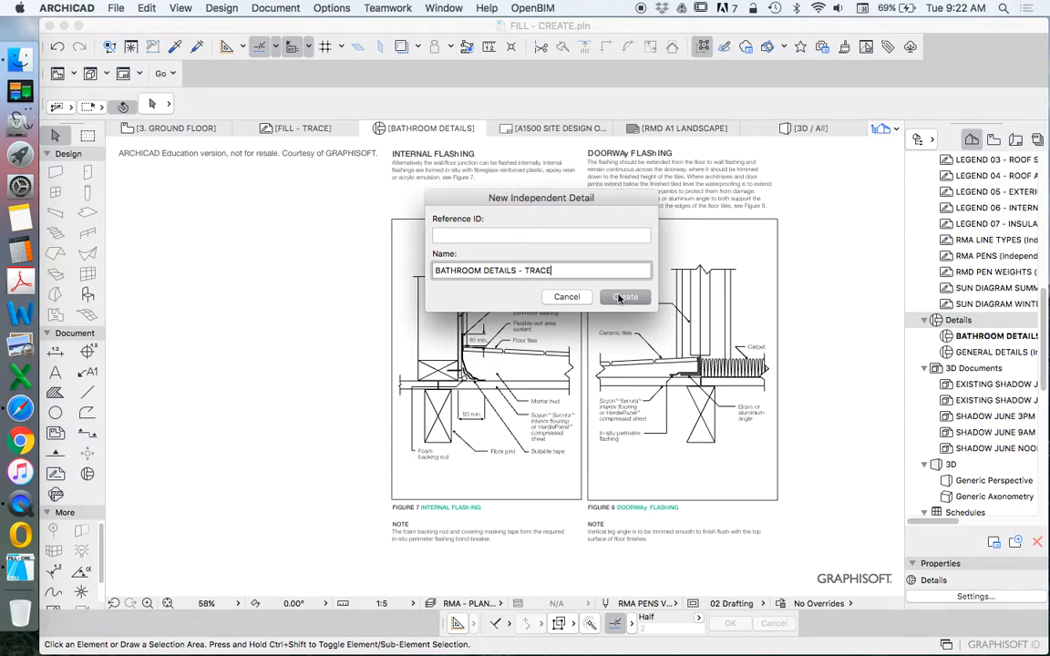
pyautogui.click(625, 297)
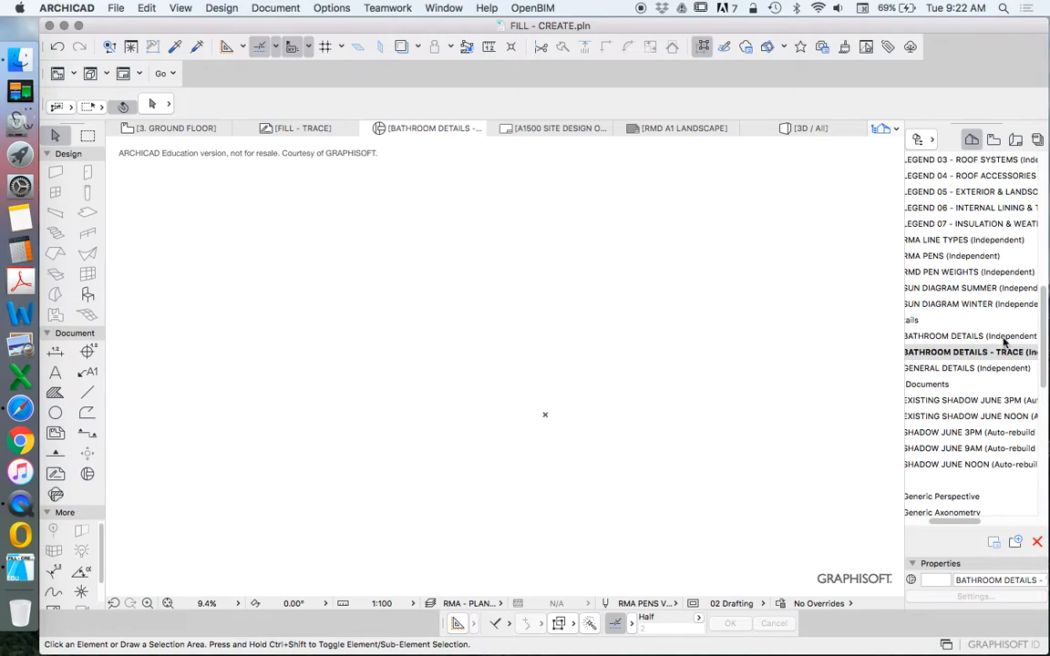
# Paste the PDF drawing and exploded linework into the trace detail and confirm its new name
pyautogui.doubleClick(970, 335)
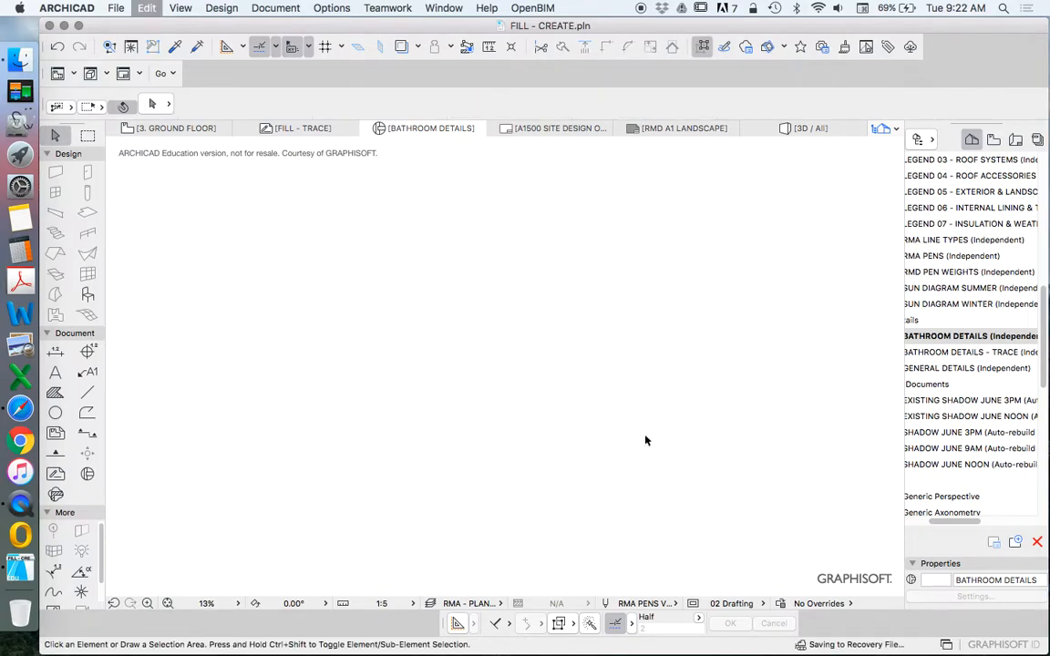
pyautogui.click(971, 352)
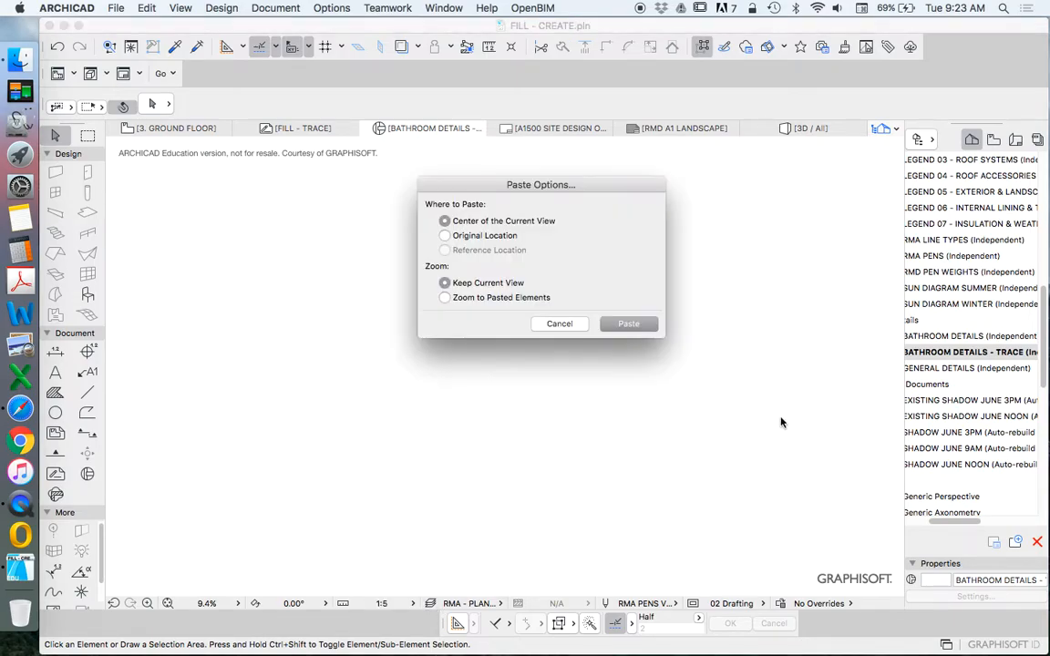
pyautogui.click(628, 324)
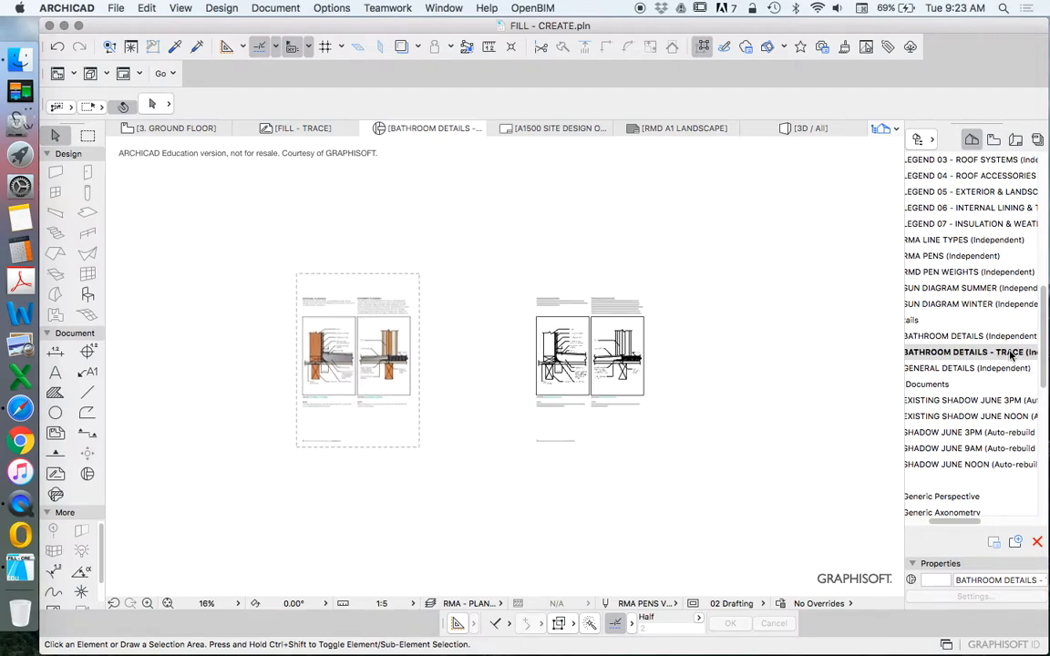
pyautogui.doubleClick(969, 351)
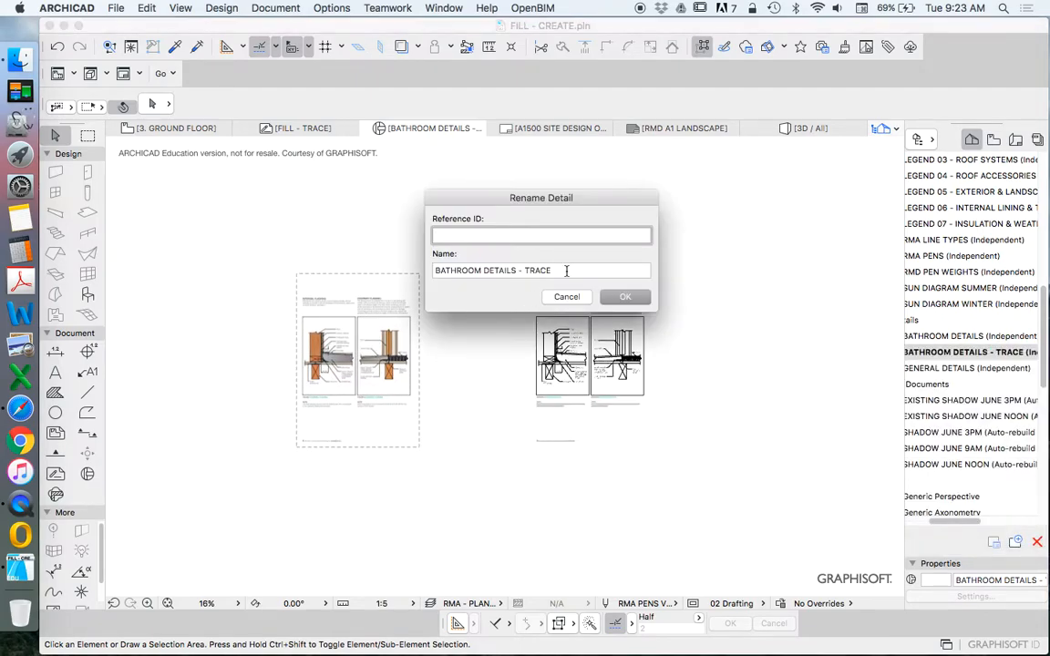
pyautogui.click(625, 296)
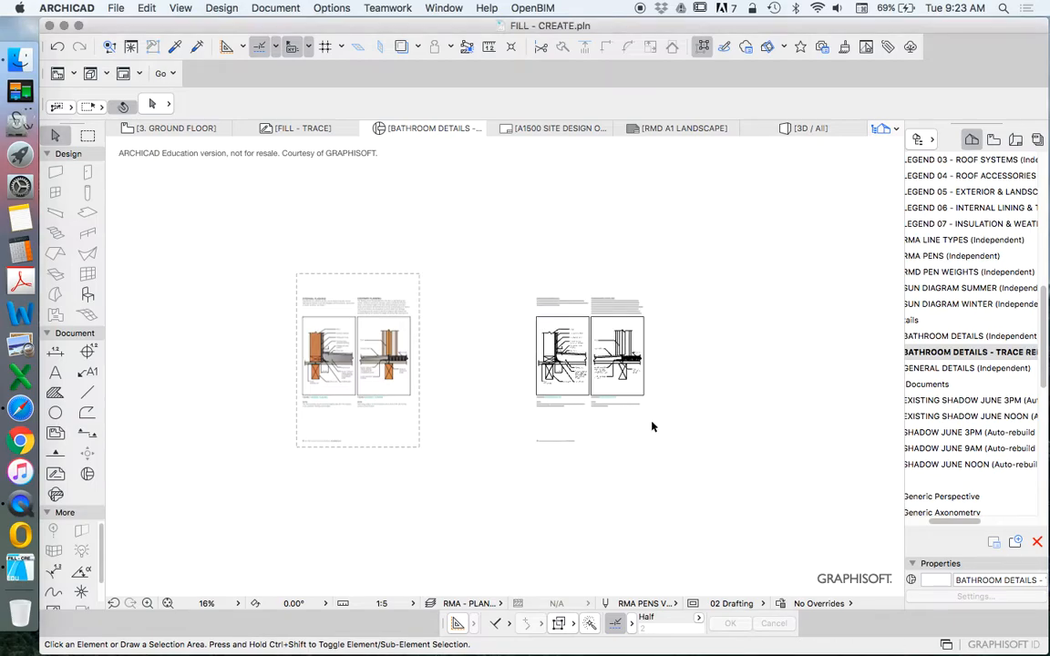
pyautogui.moveTo(409, 264)
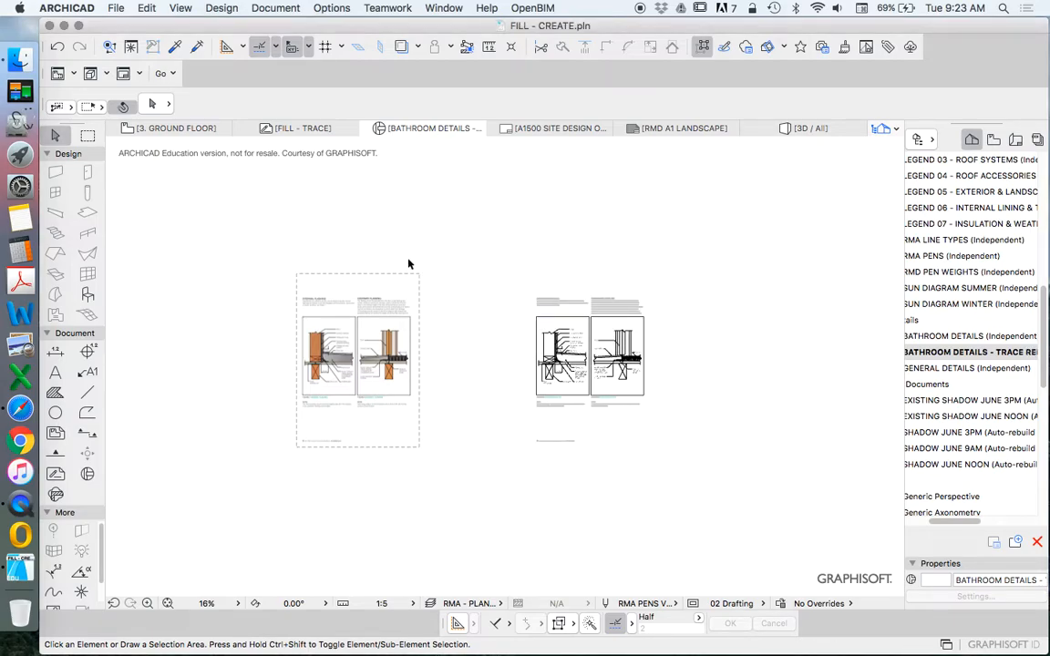
pyautogui.moveTo(231, 235)
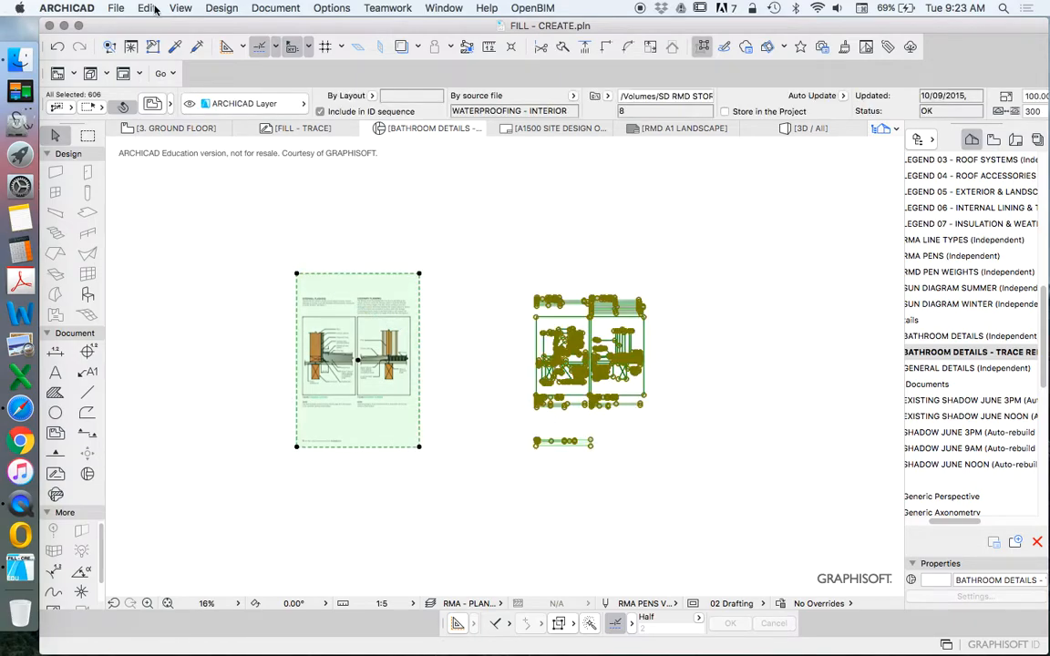
# Start resizing all 606 selected elements with Define graphically checked
pyautogui.click(146, 8)
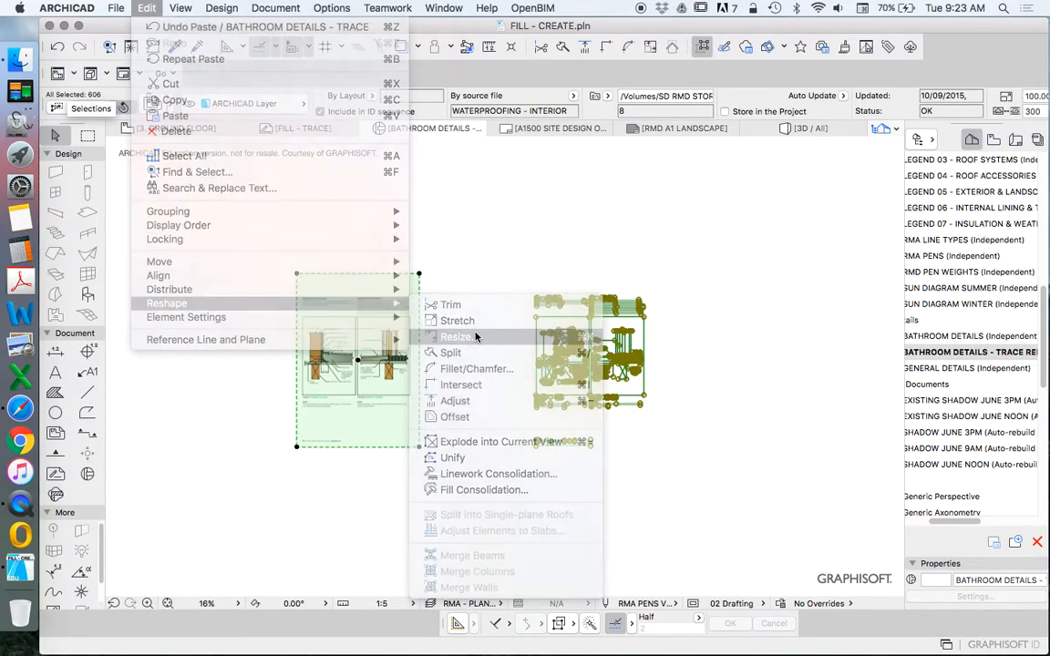
pyautogui.click(456, 336)
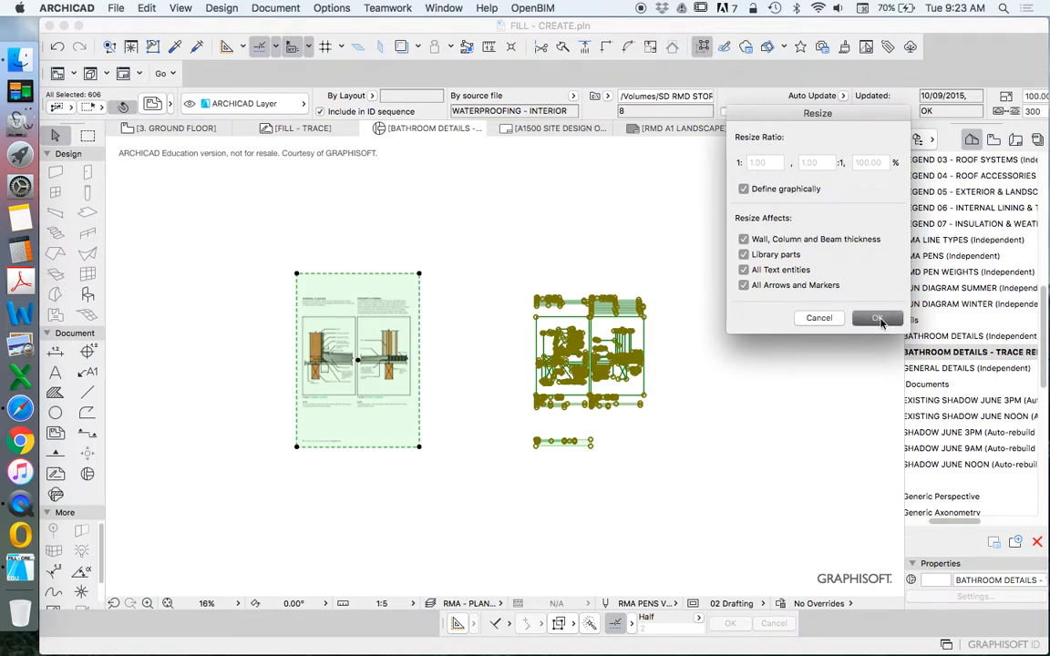
pyautogui.click(876, 318)
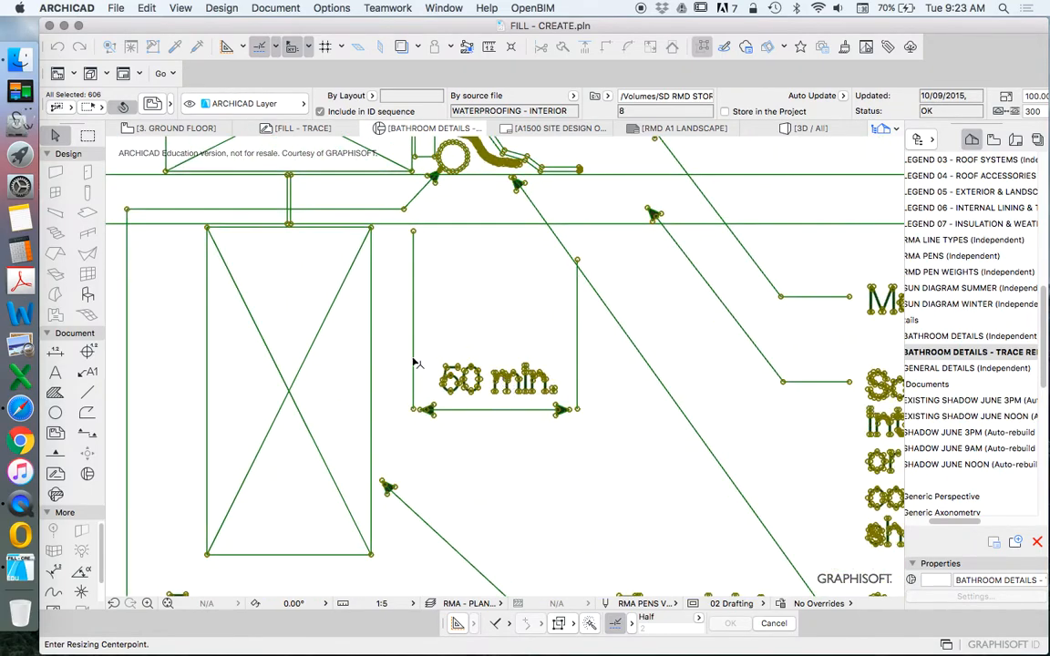
pyautogui.moveTo(584, 347)
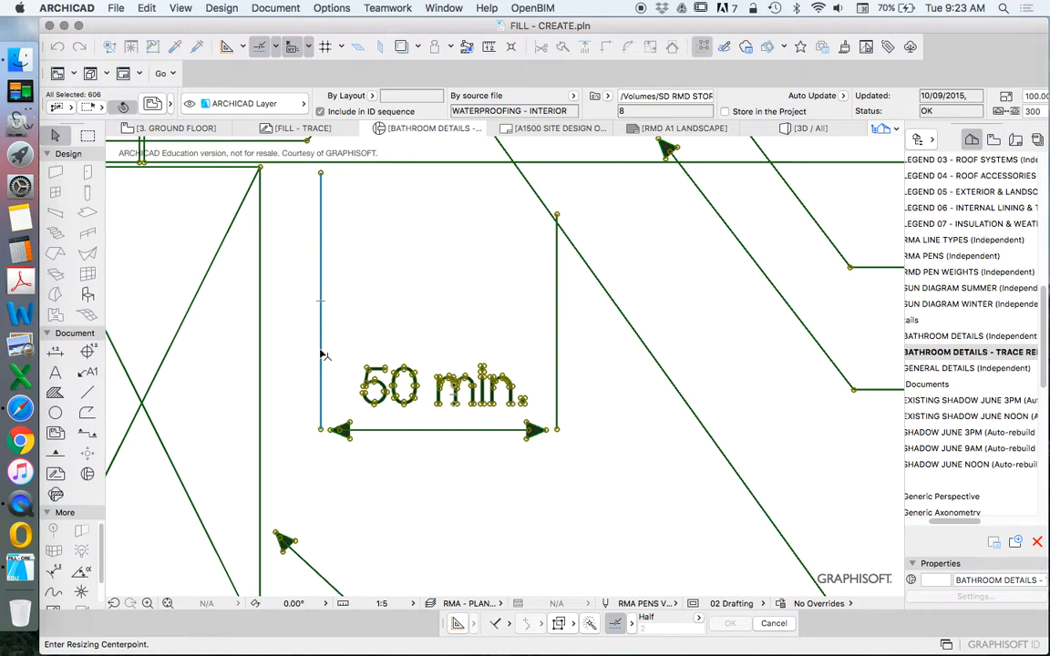
pyautogui.moveTo(325, 442)
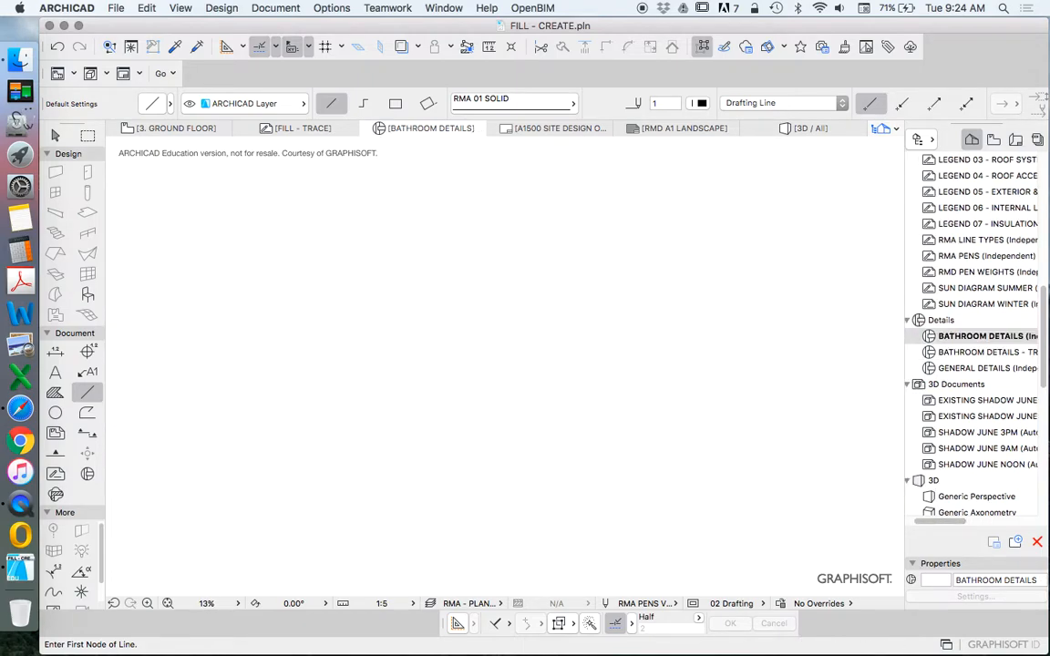
# Zoom out in Bathroom Details and set BATHROOM DETAILS - TRACE as the trace reference
pyautogui.click(167, 604)
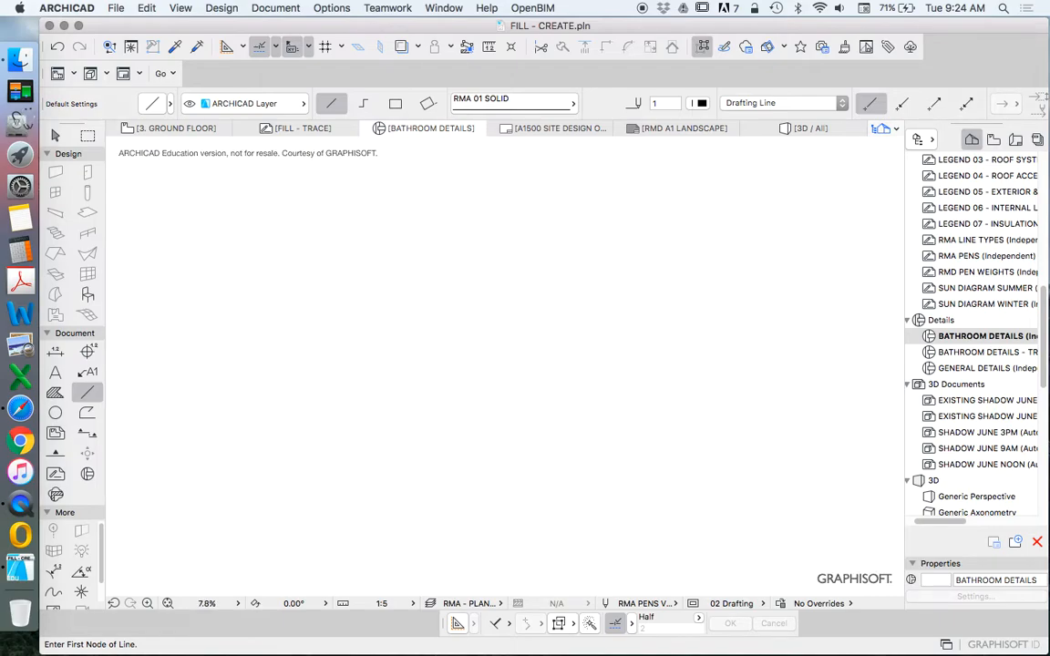
pyautogui.moveTo(988, 352)
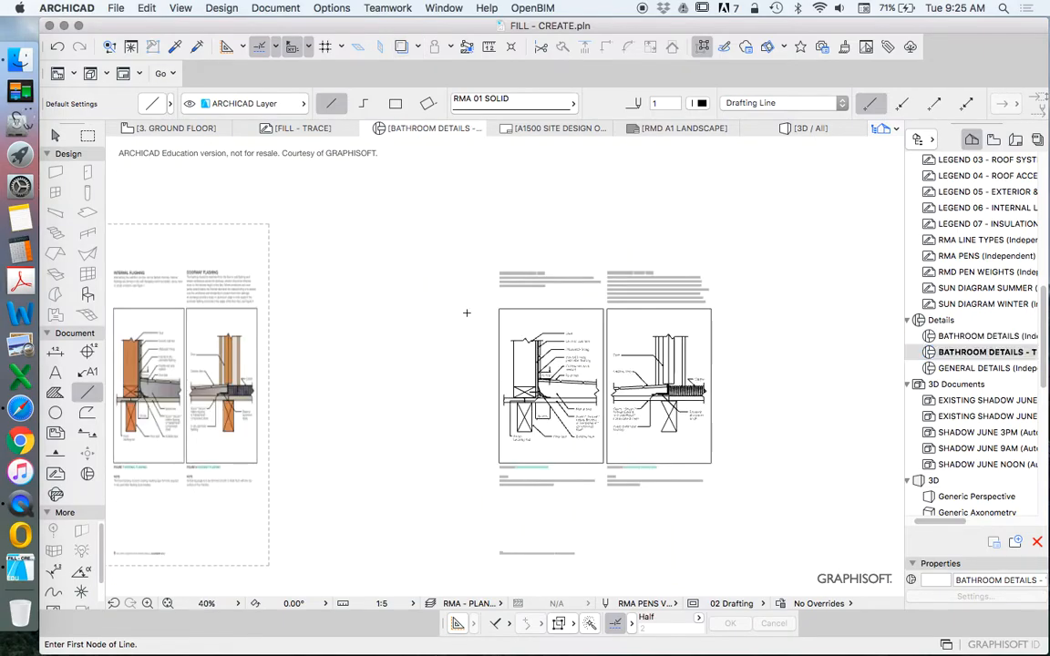
pyautogui.rightClick(282, 360)
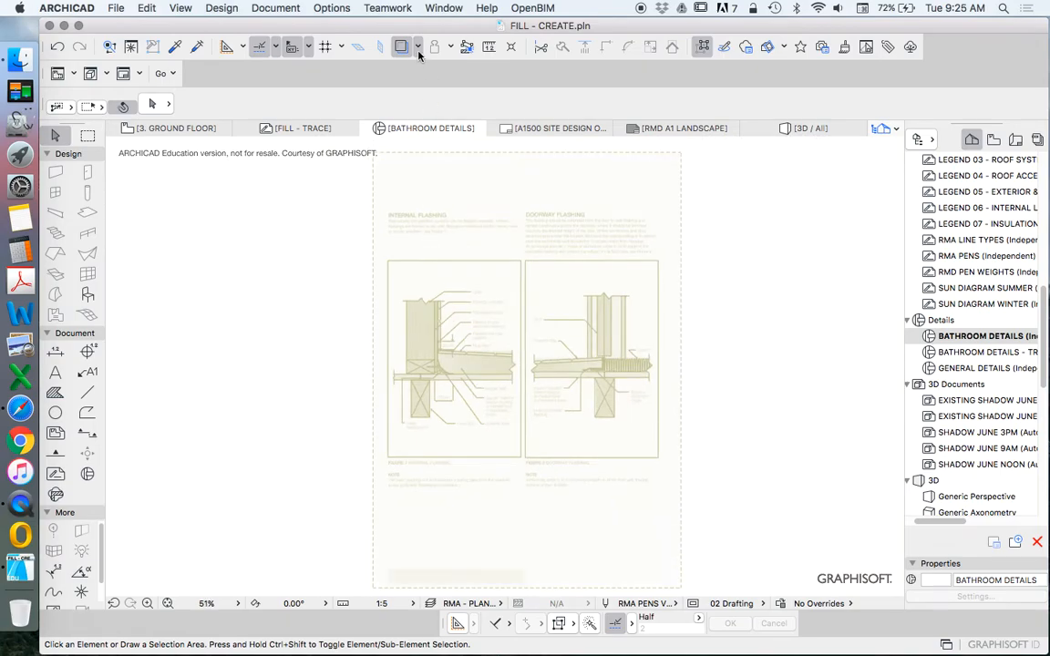
# Tick All Types under Visible Elements in More Reference Options, then close the options
pyautogui.click(417, 47)
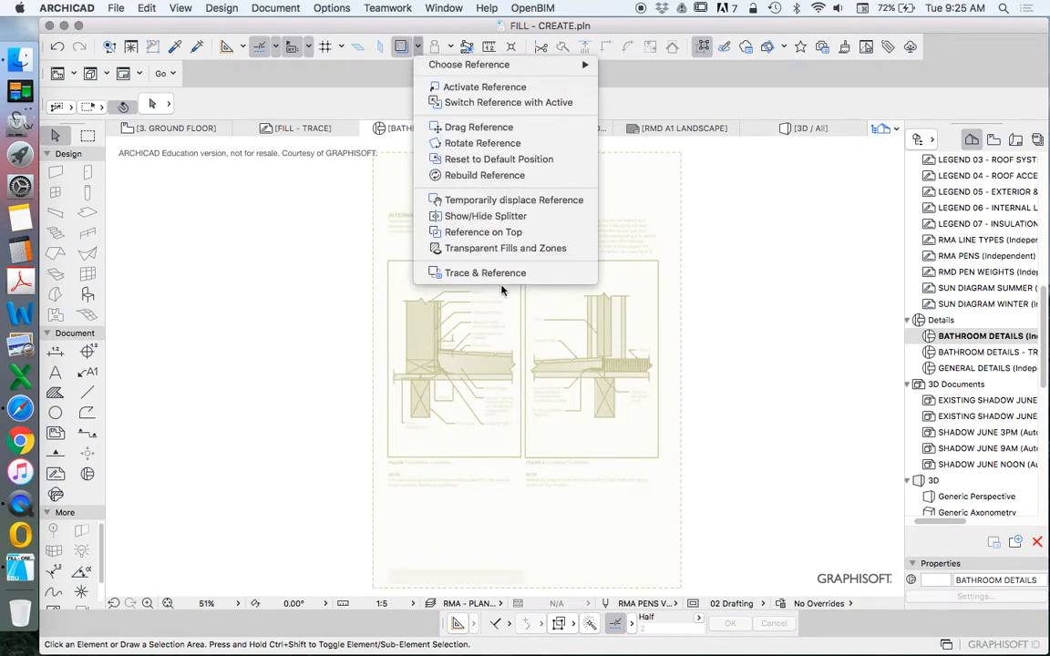
pyautogui.moveTo(485, 278)
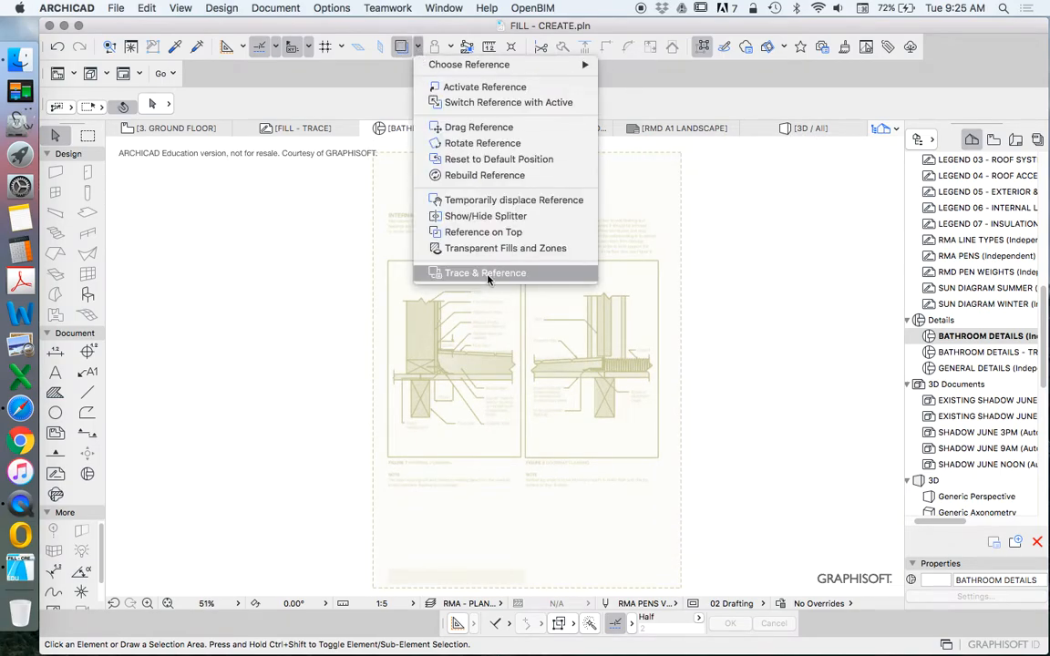
pyautogui.click(485, 272)
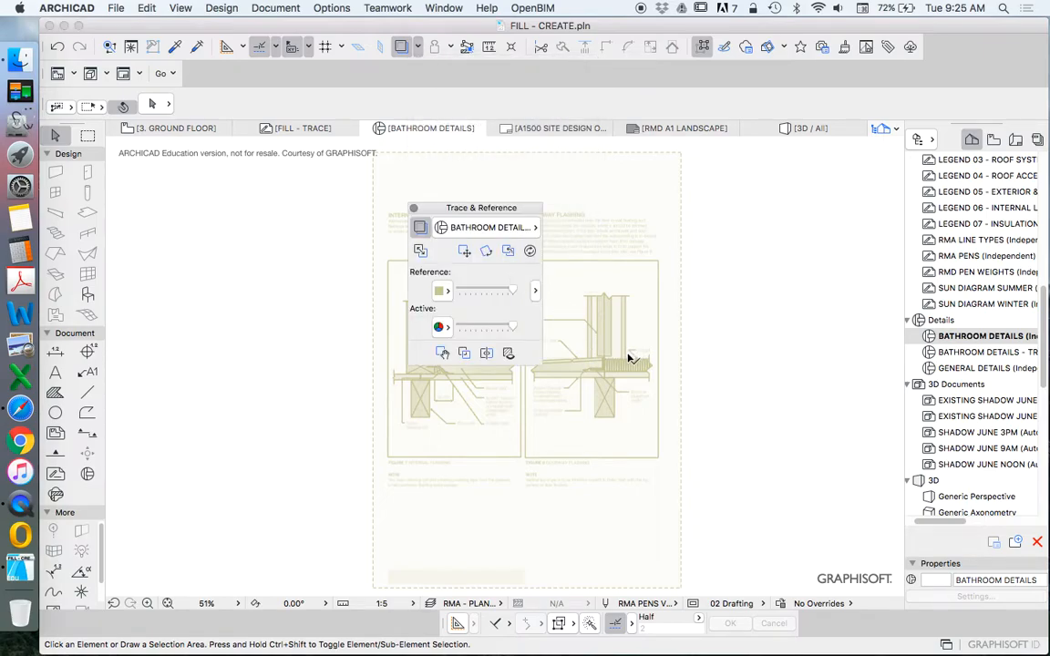
pyautogui.moveTo(536, 304)
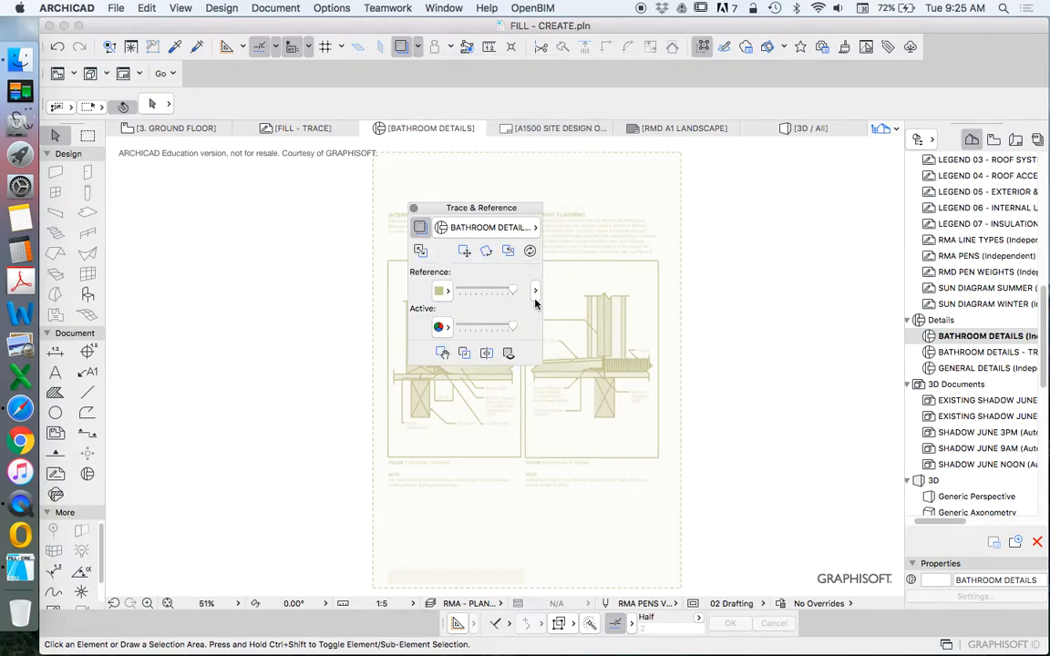
pyautogui.moveTo(536, 290)
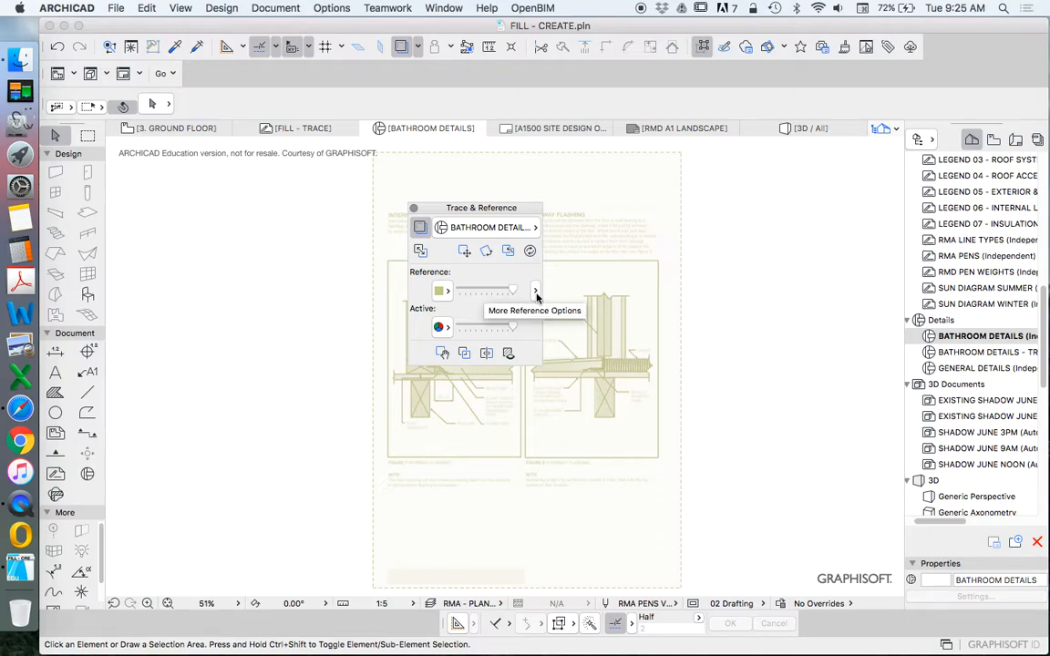
pyautogui.click(536, 290)
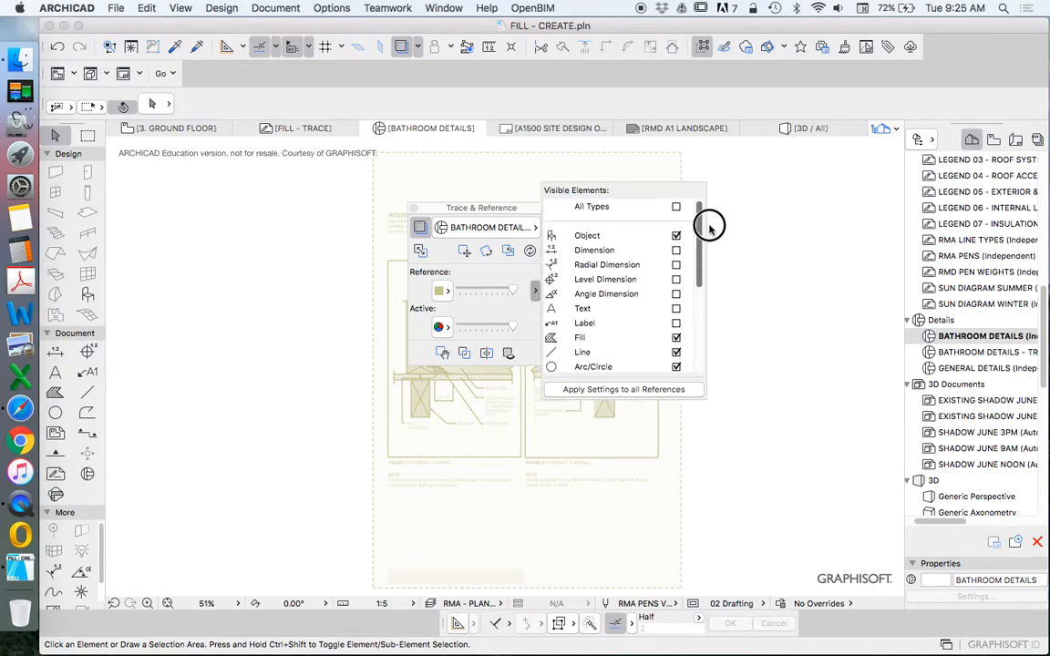
pyautogui.click(676, 206)
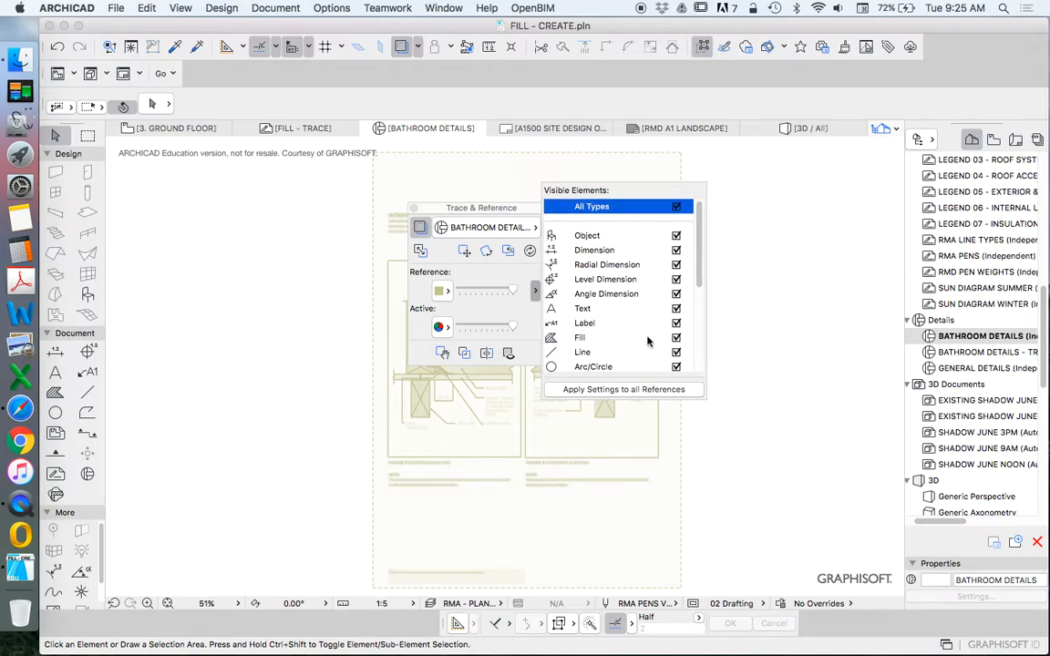
pyautogui.moveTo(702, 453)
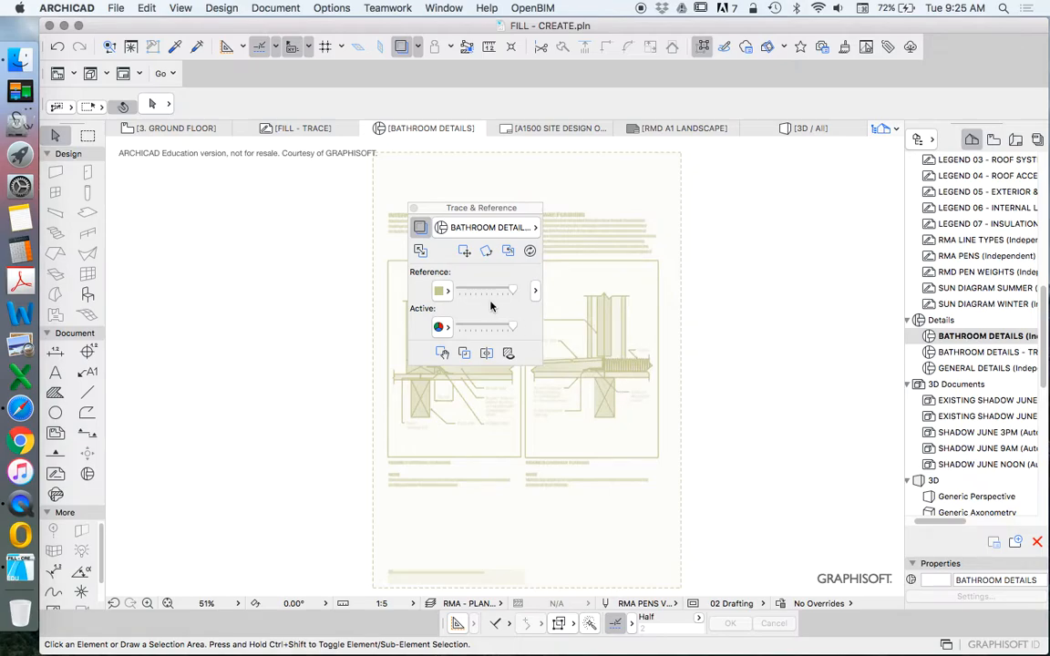
pyautogui.click(441, 291)
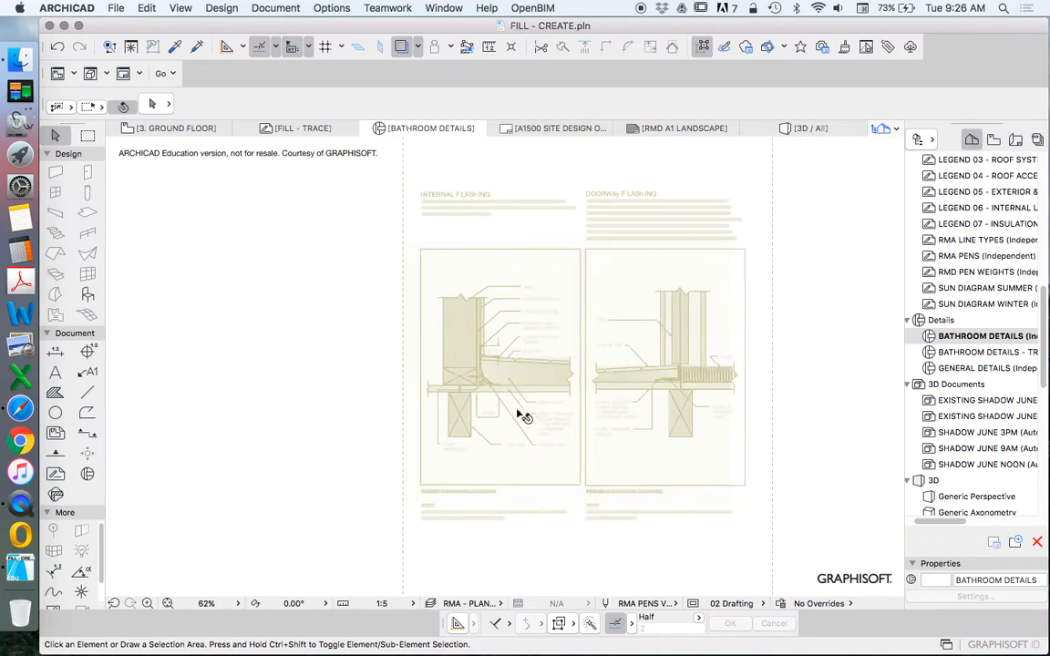
pyautogui.moveTo(714, 460)
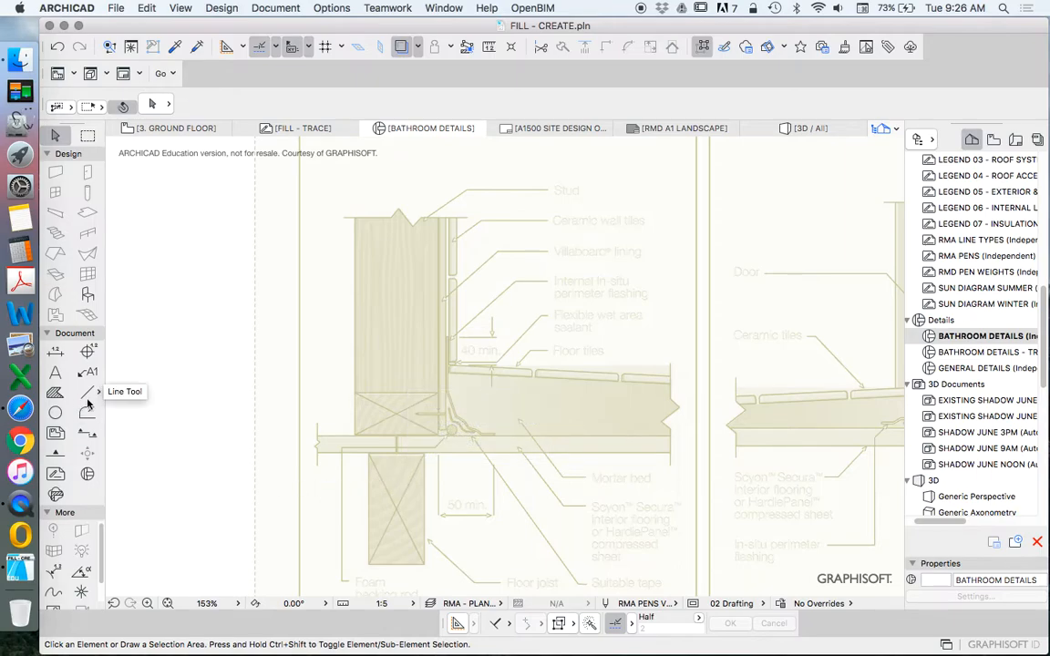
pyautogui.moveTo(55, 392)
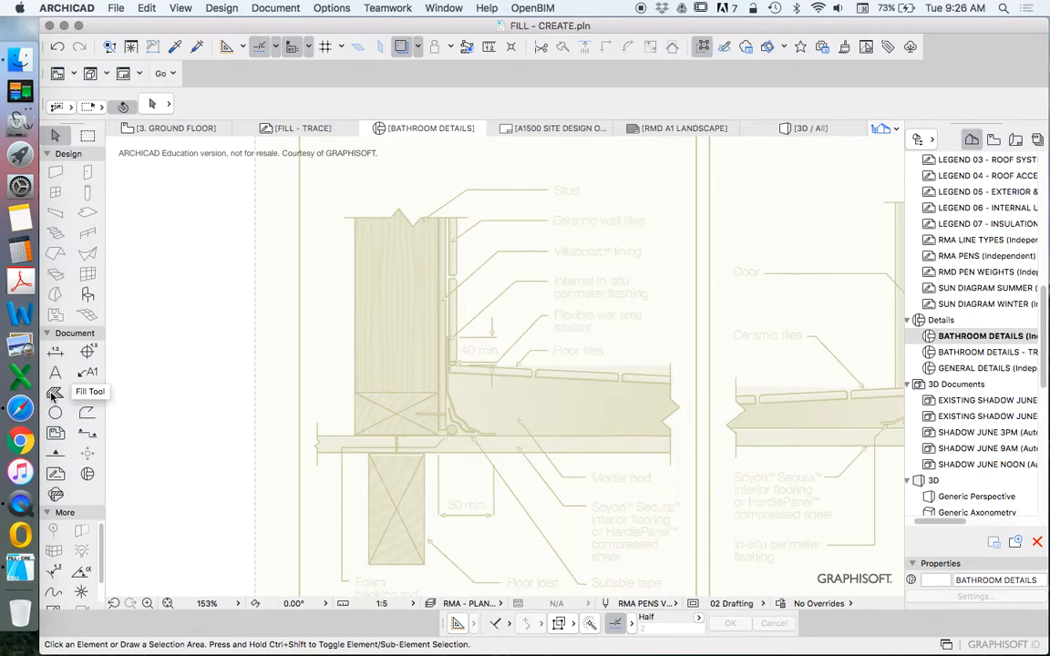
# Trace the bottom plate with a brown RMA-50% rotated-rectangle fill, rotation distance 45
pyautogui.click(55, 392)
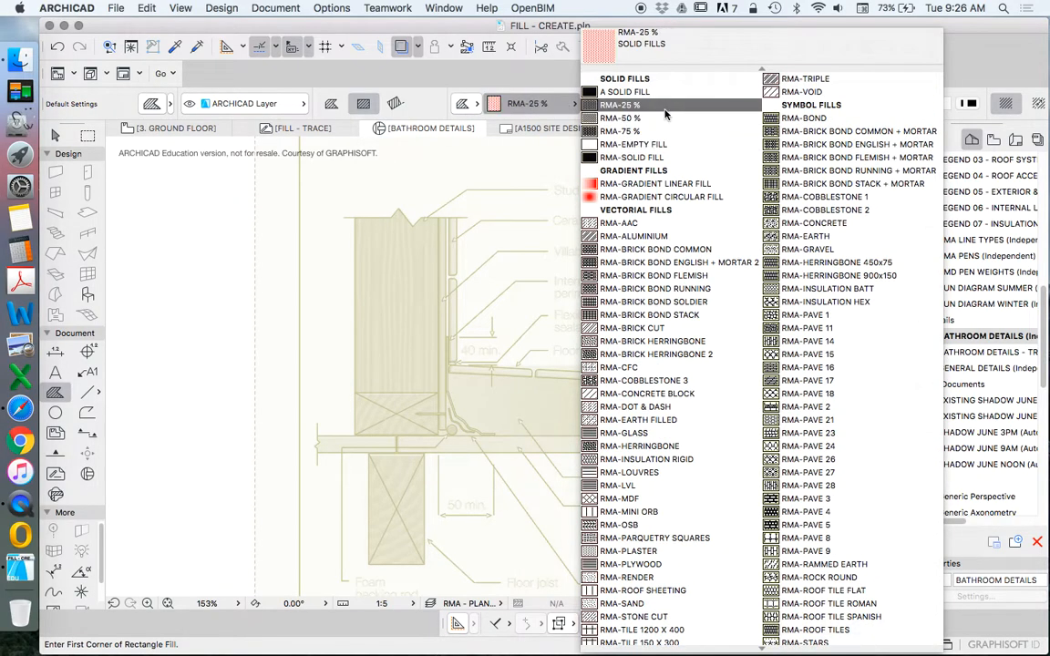
pyautogui.click(654, 301)
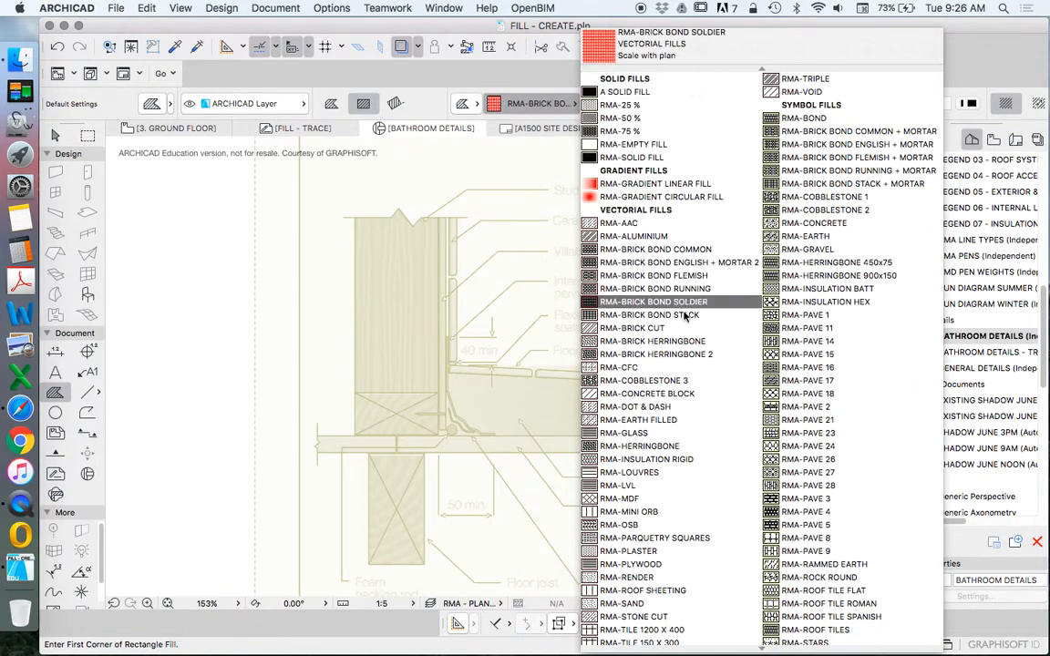
pyautogui.click(632, 327)
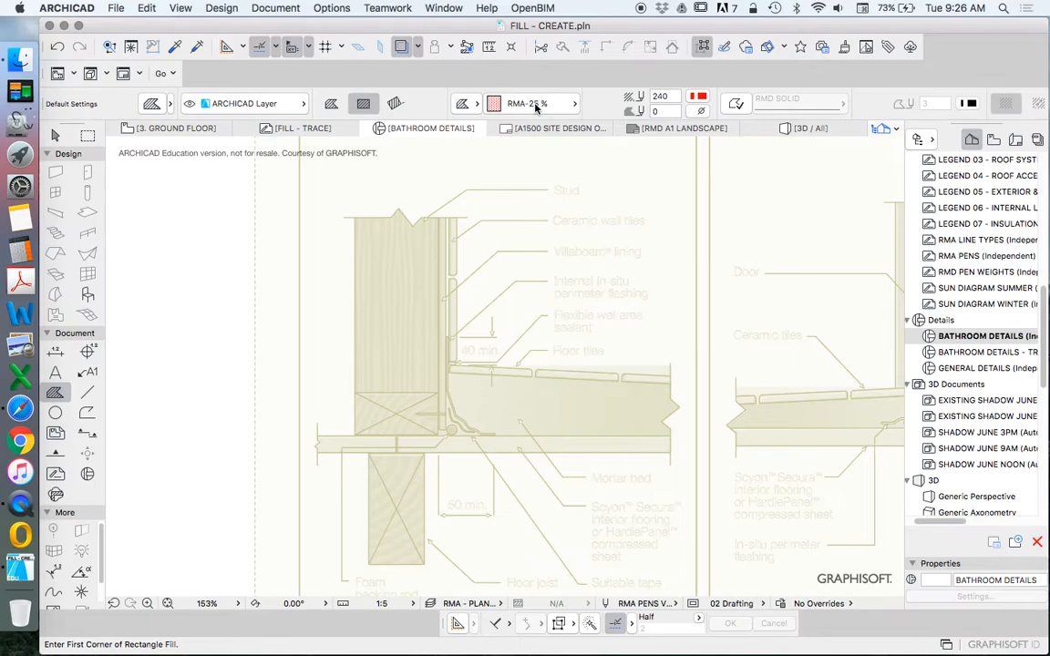
pyautogui.click(532, 103)
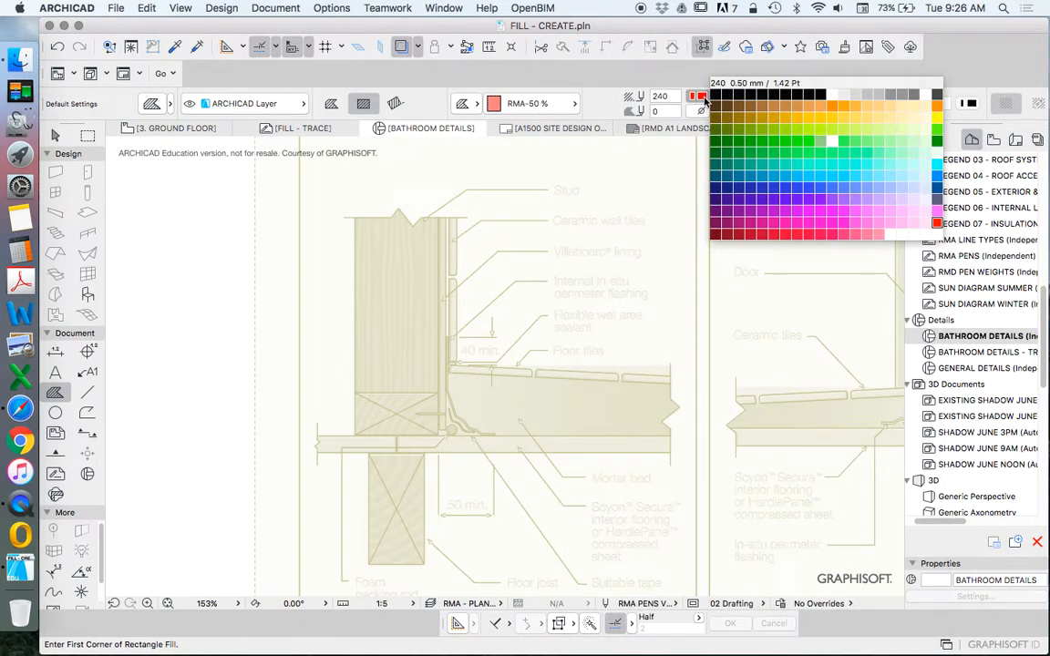
pyautogui.click(797, 107)
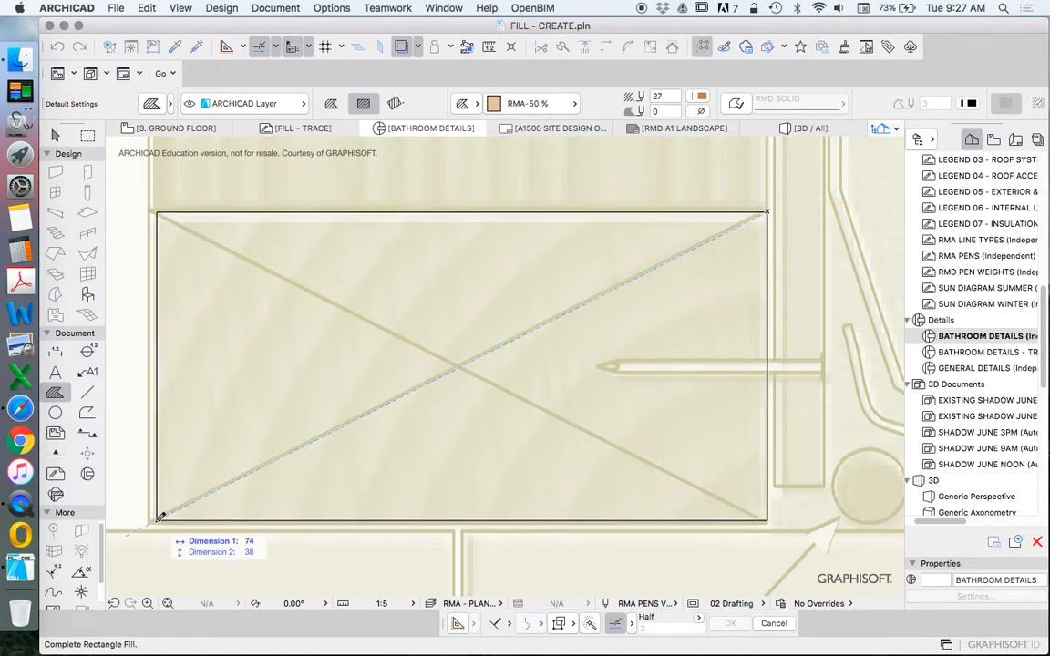
pyautogui.moveTo(160, 520); pyautogui.dragTo(301, 332)
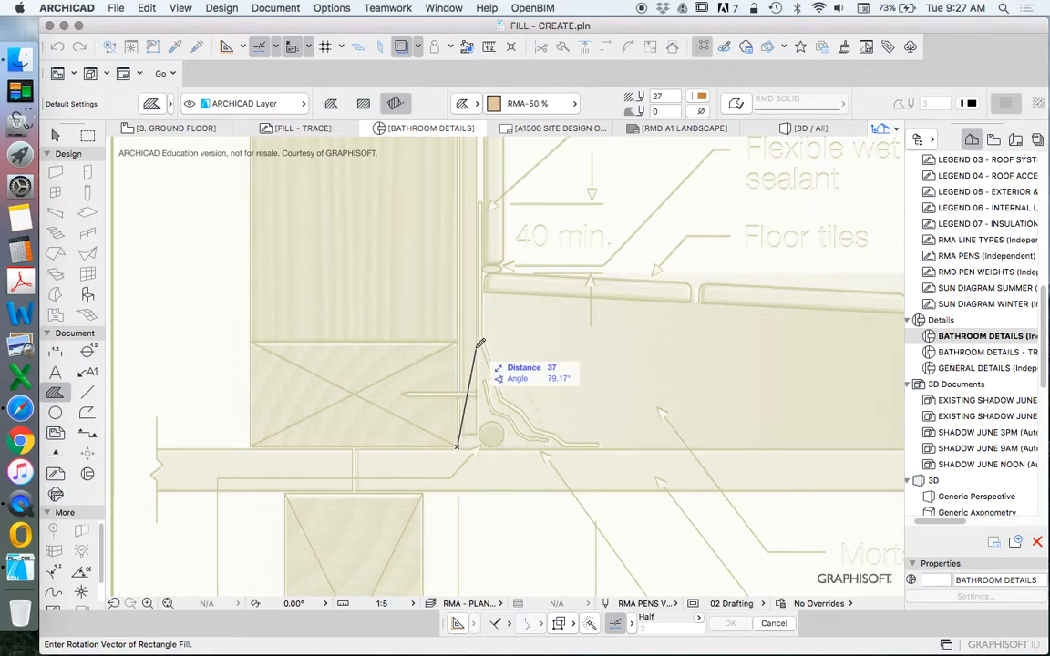
pyautogui.moveTo(454, 262)
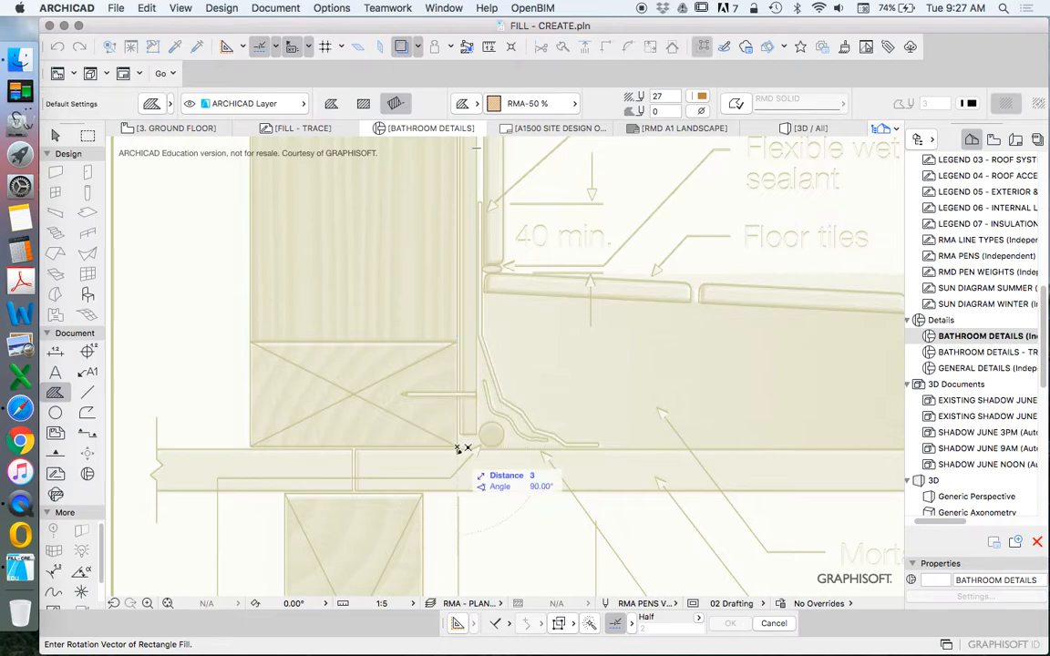
pyautogui.moveTo(457, 312)
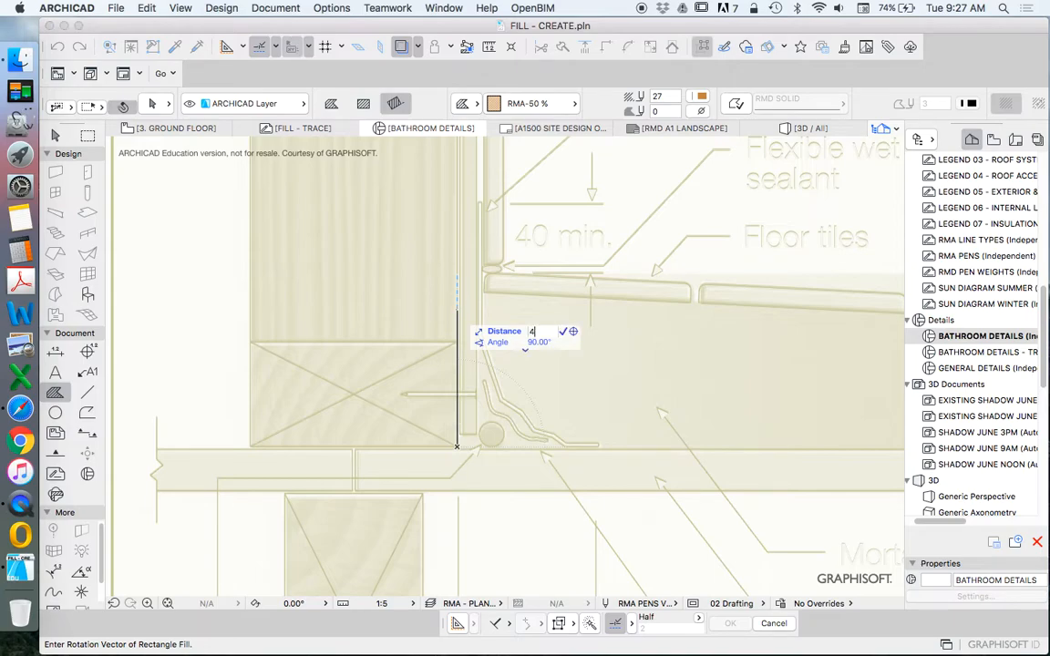
pyautogui.write('45')
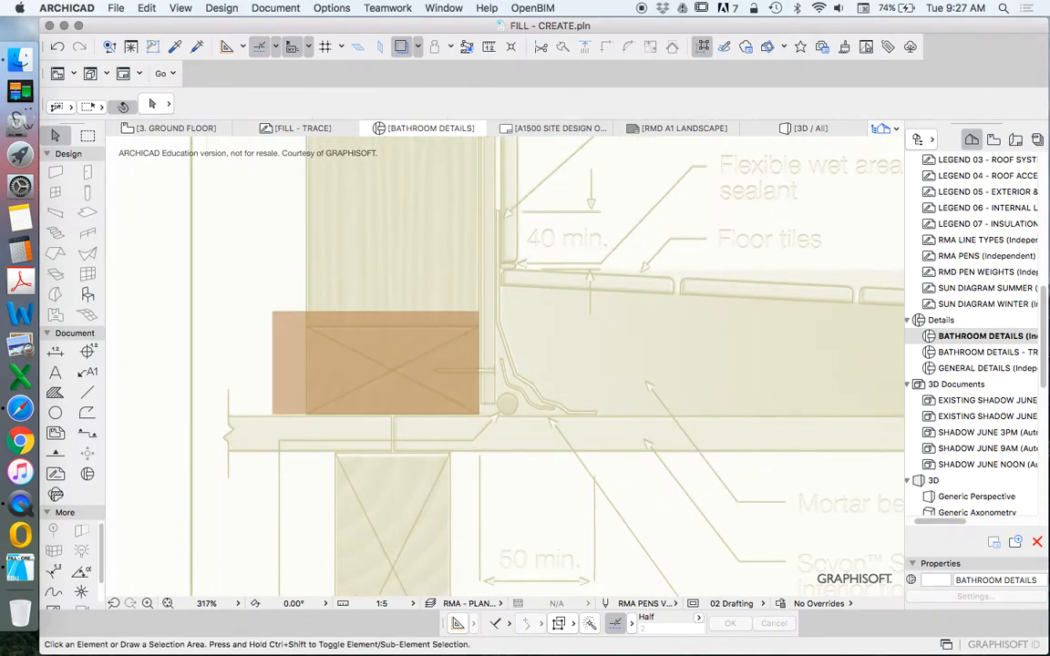
# Select the brown 50% plate fill
pyautogui.click(376, 363)
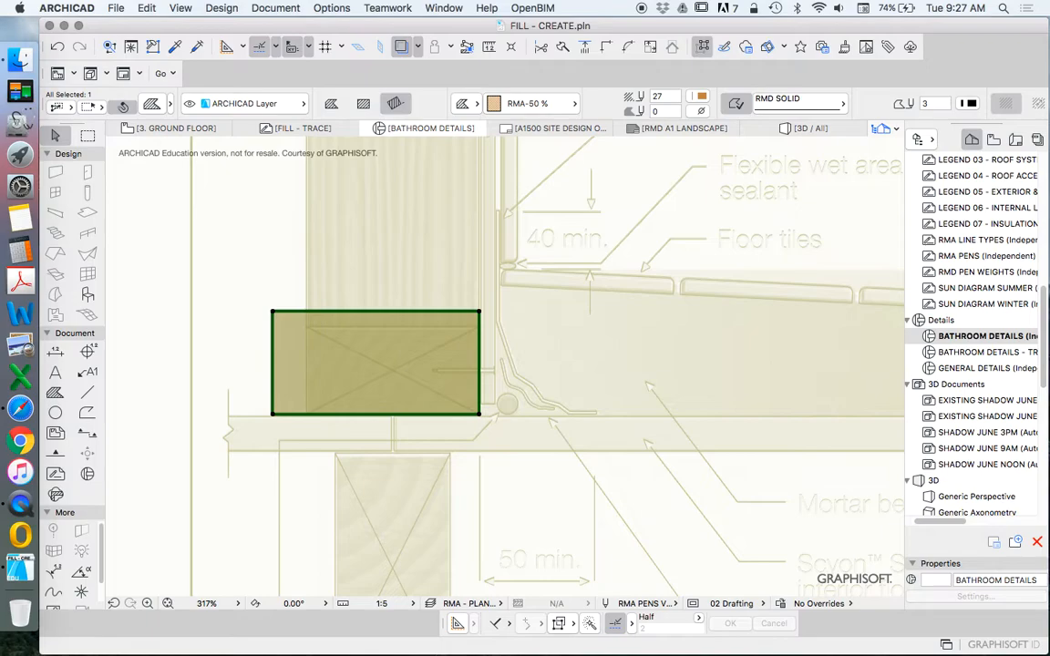
pyautogui.moveTo(968, 103)
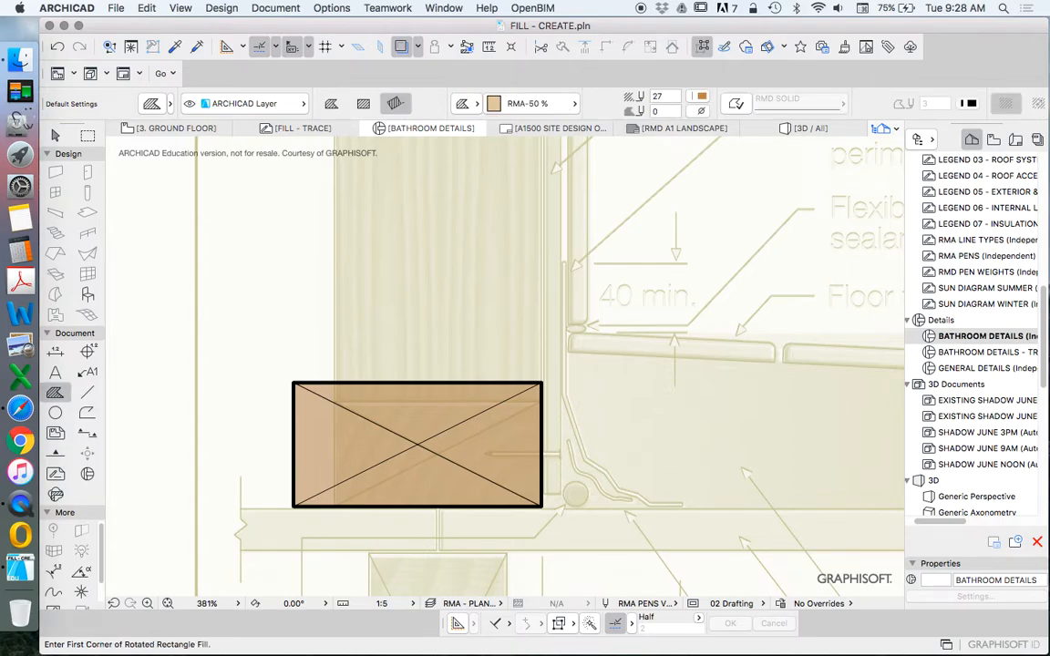
# Switch the fill pattern to the lighter RMA-25% translucent fill
pyautogui.click(529, 103)
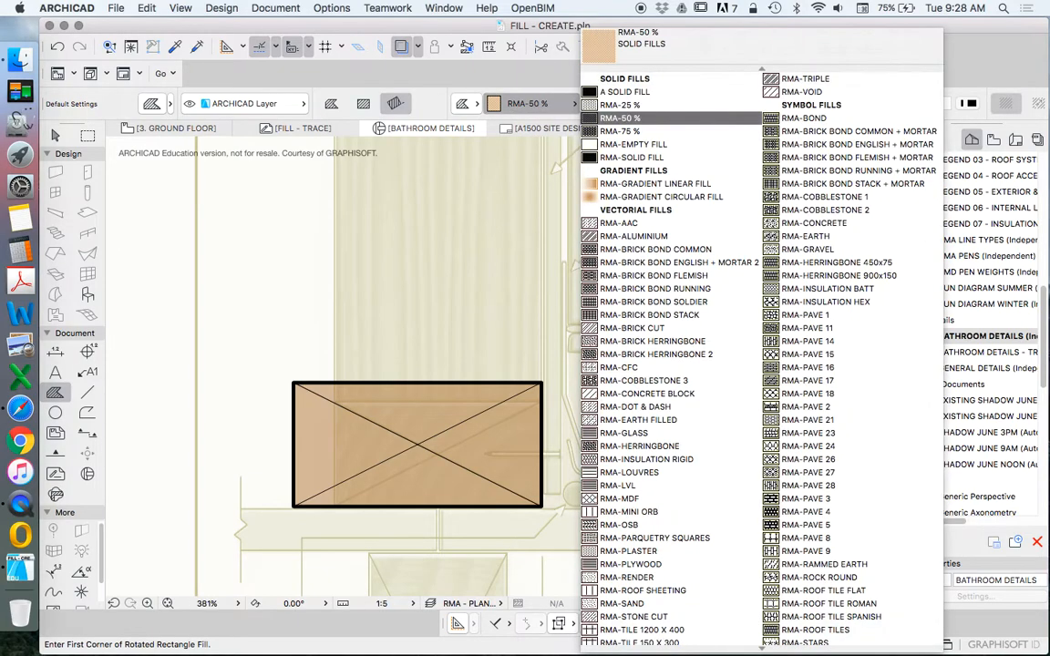
pyautogui.click(620, 104)
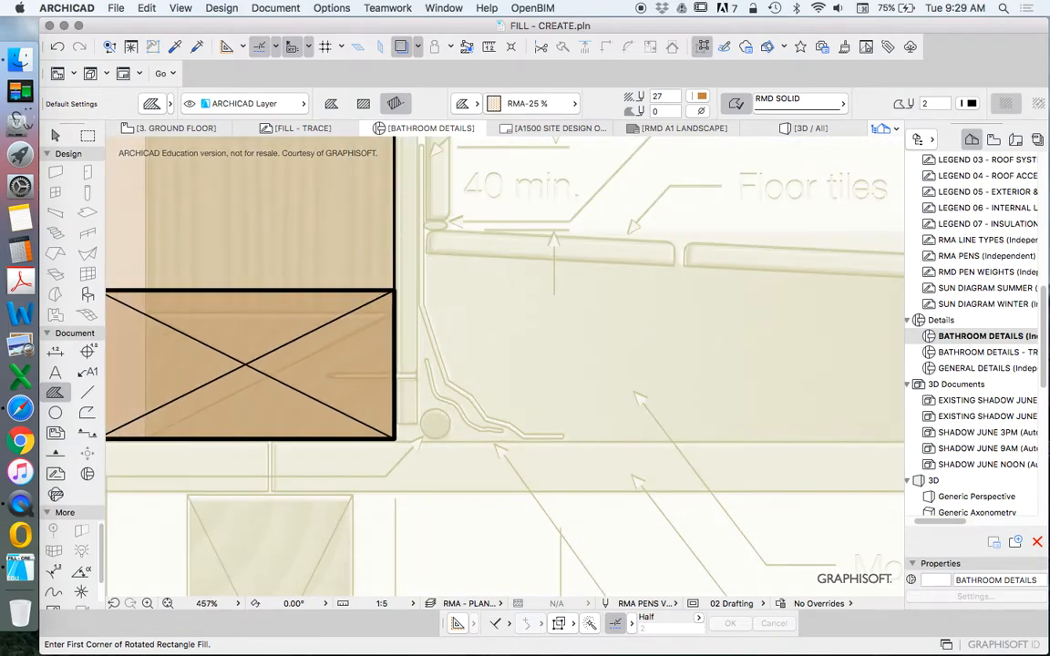
# Pick the RMA-DOT & DASH fill pattern and start tracing the thin lining strip along the stud
pyautogui.click(527, 103)
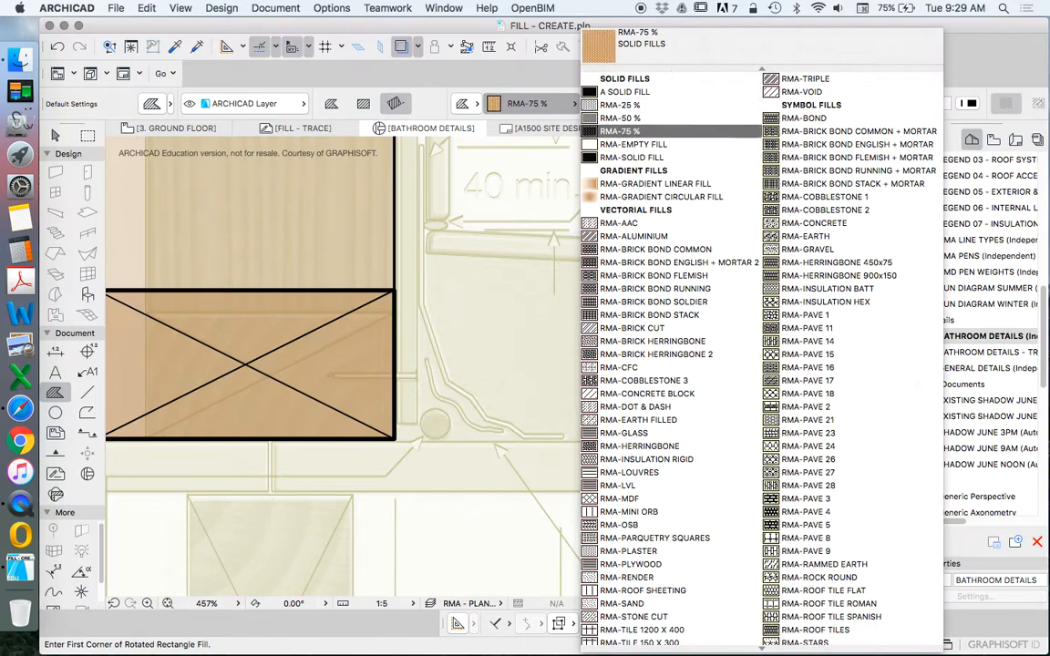
pyautogui.click(654, 183)
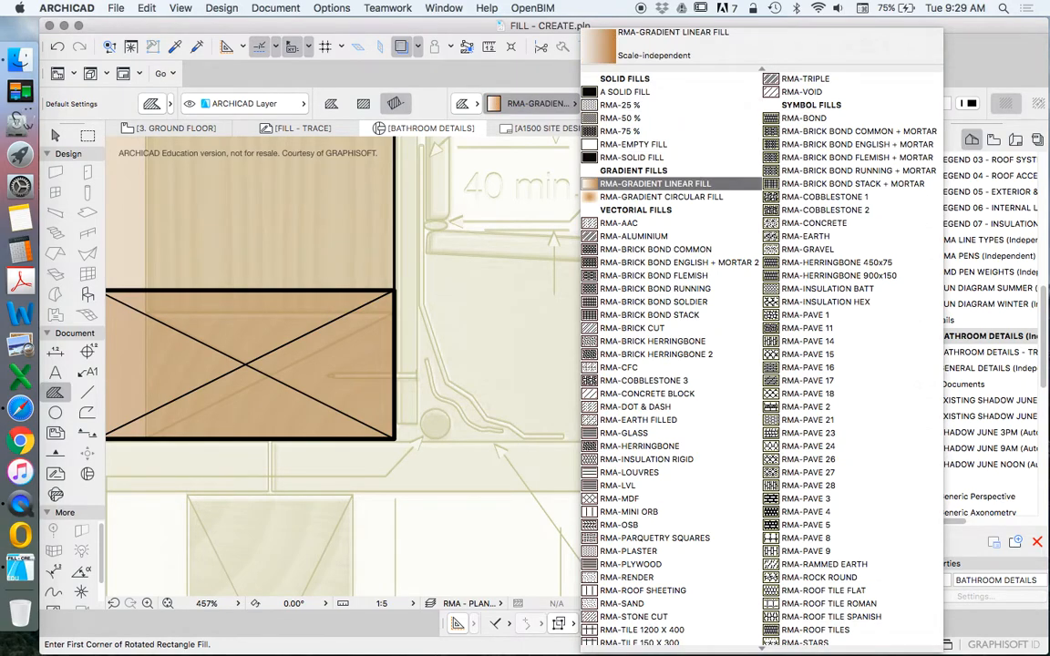
pyautogui.click(653, 341)
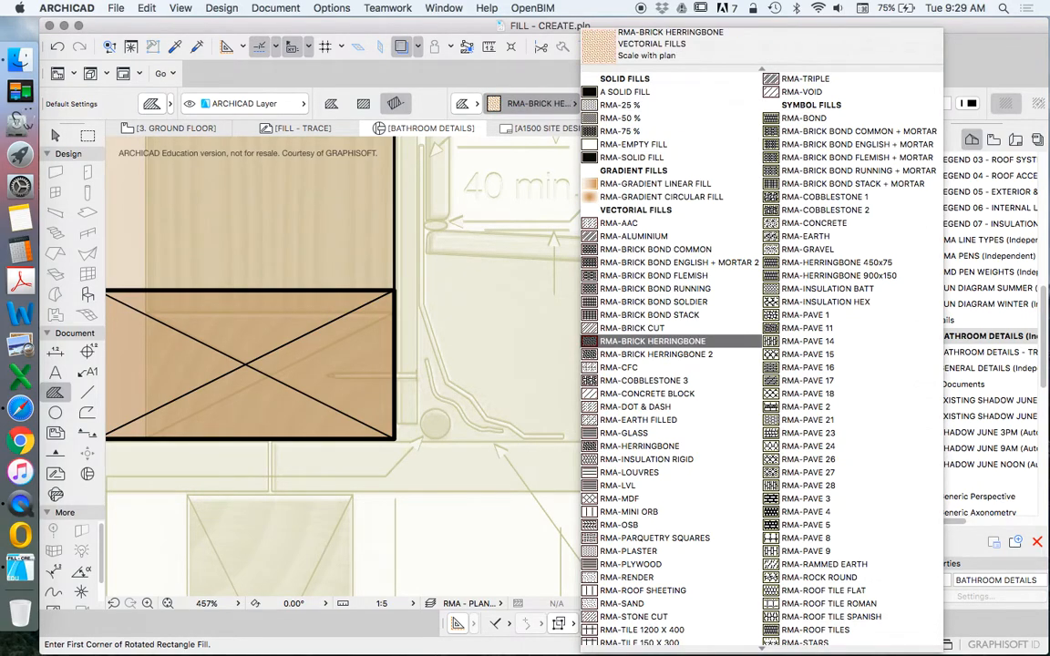
pyautogui.click(636, 406)
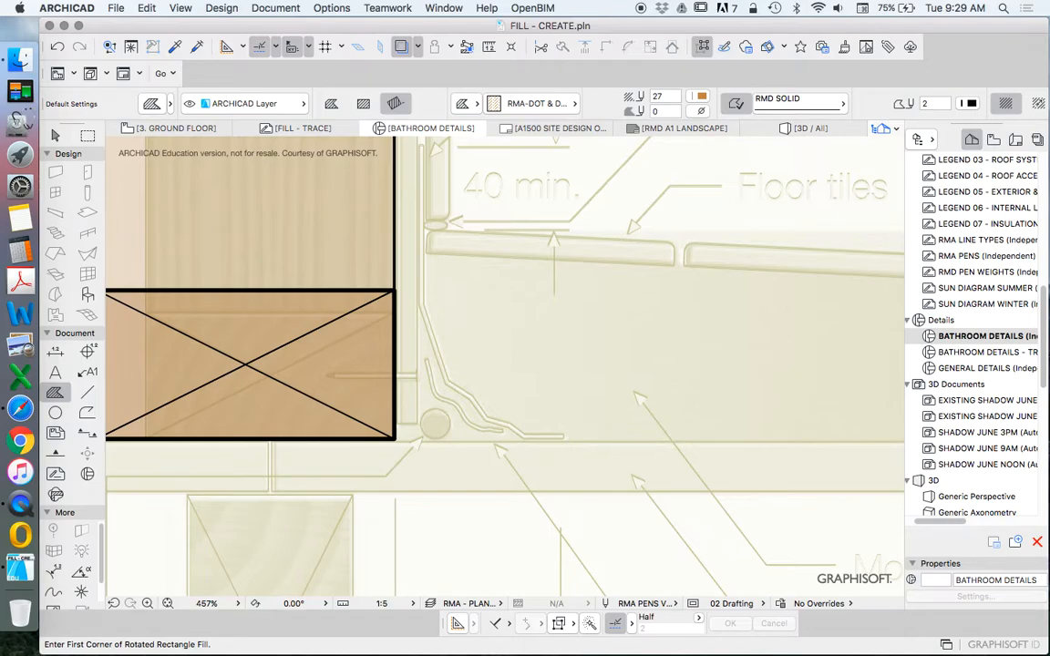
pyautogui.click(394, 438)
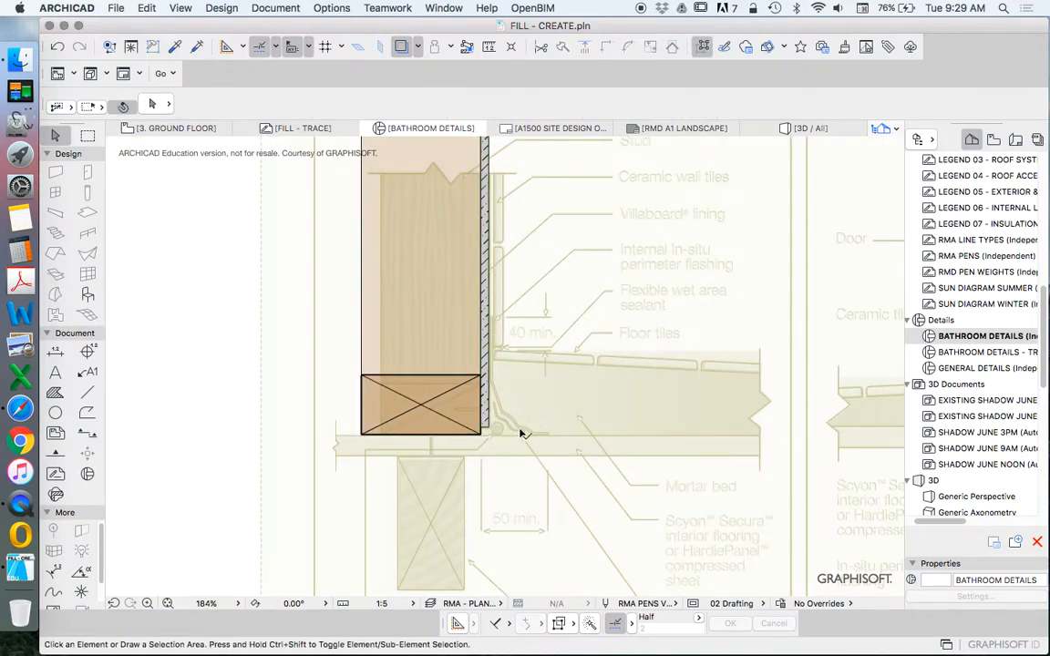
# Move the hatched floor sheet fill with Move > Drag to sit beneath the crossed plate
pyautogui.scroll(-3)
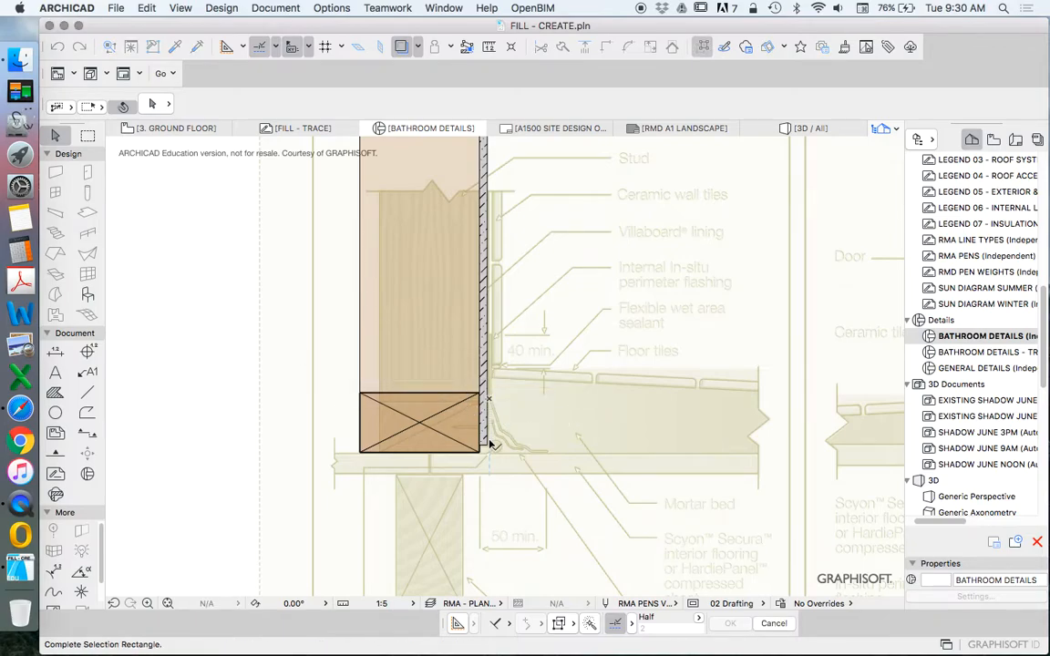
pyautogui.rightClick(419, 422)
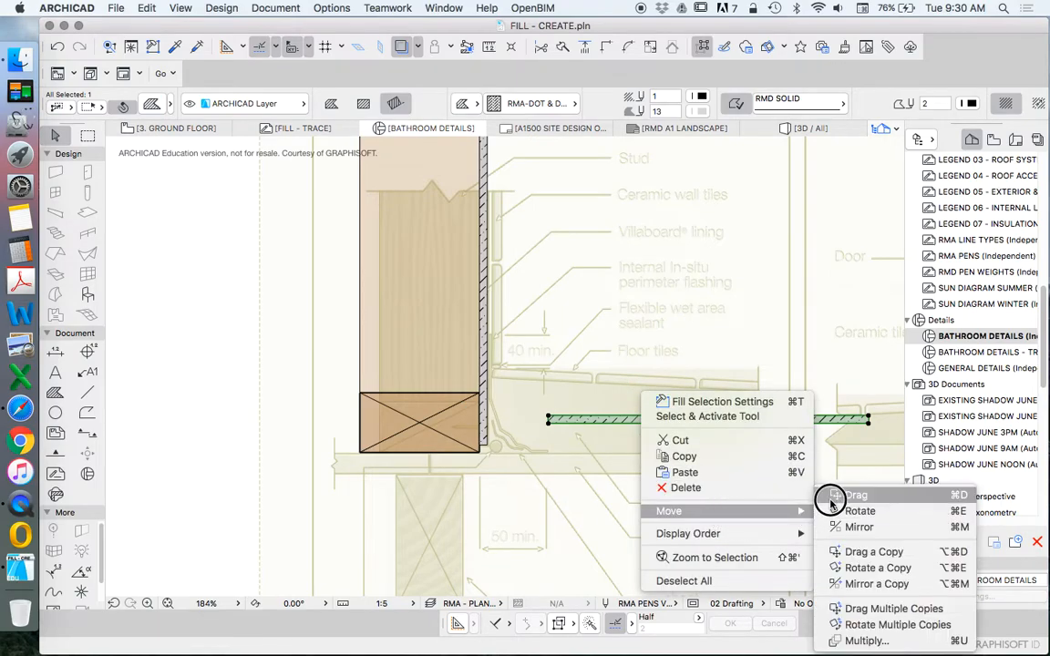
pyautogui.click(856, 495)
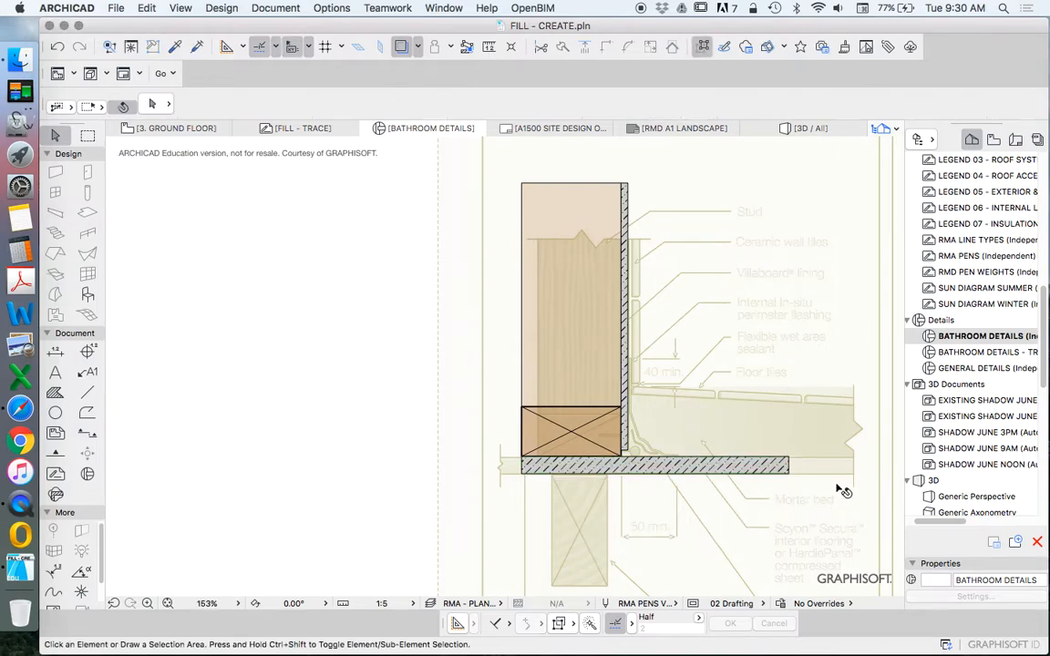
pyautogui.scroll(-3)
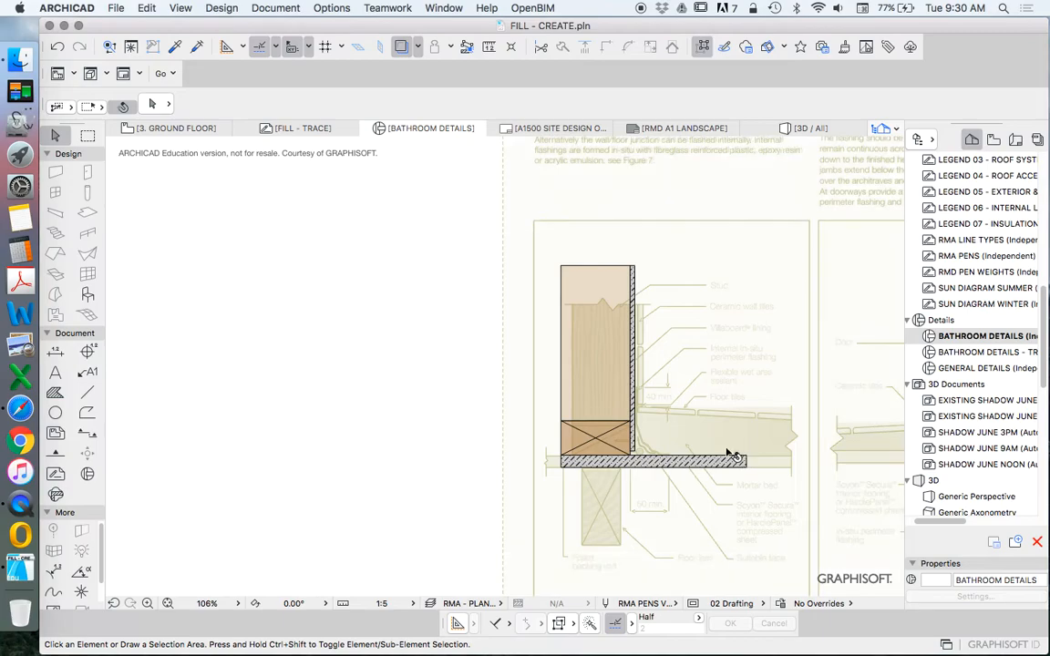
pyautogui.moveTo(821, 483)
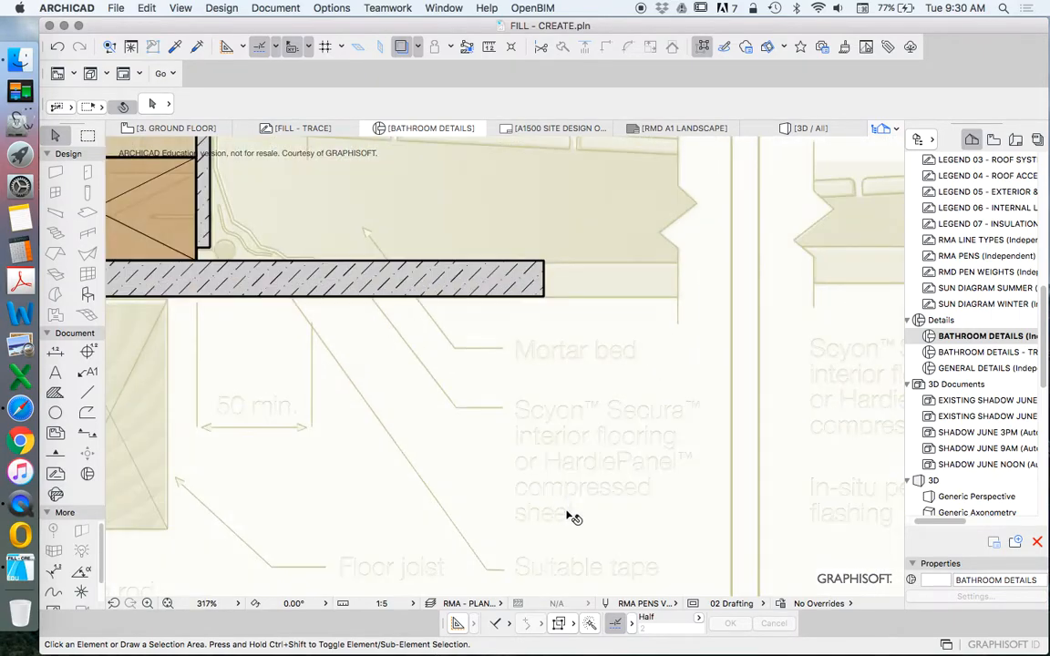
pyautogui.moveTo(588, 459)
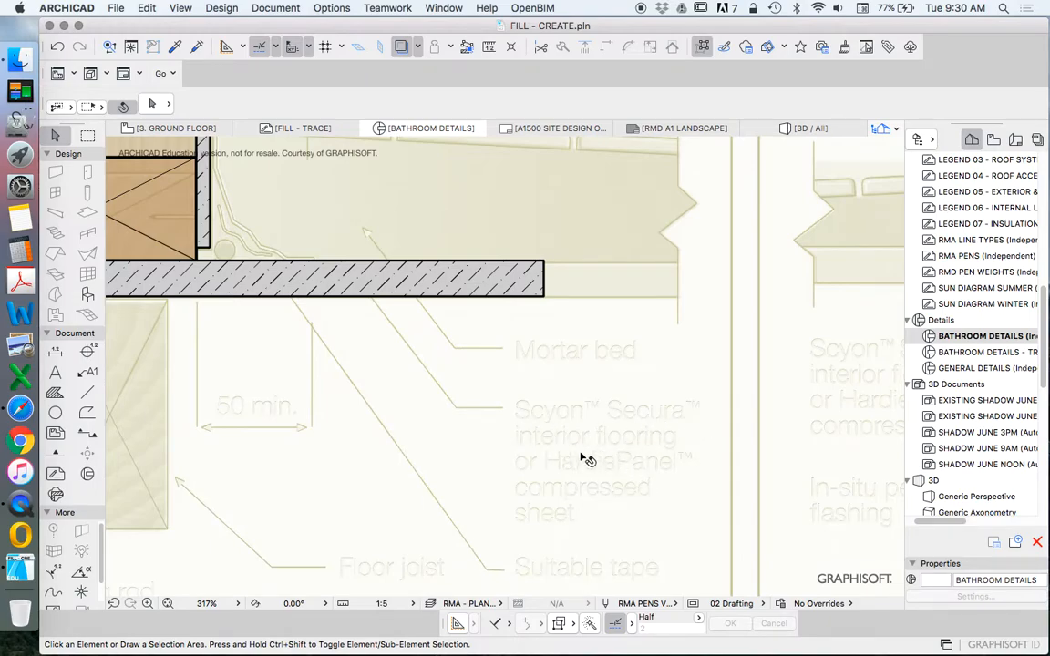
pyautogui.moveTo(609, 394)
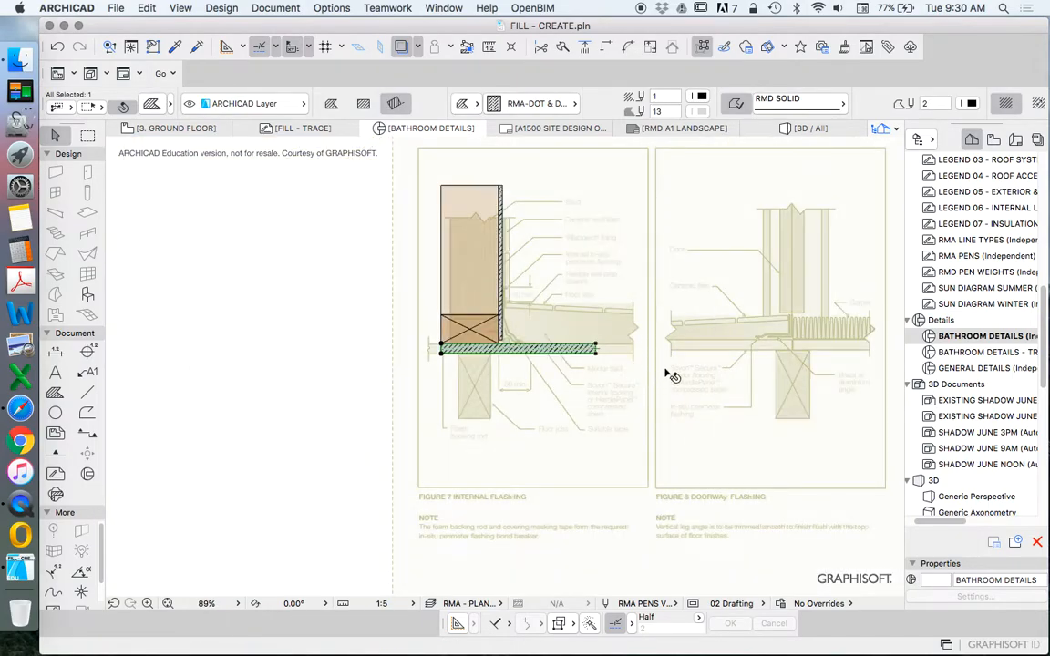
pyautogui.moveTo(623, 367)
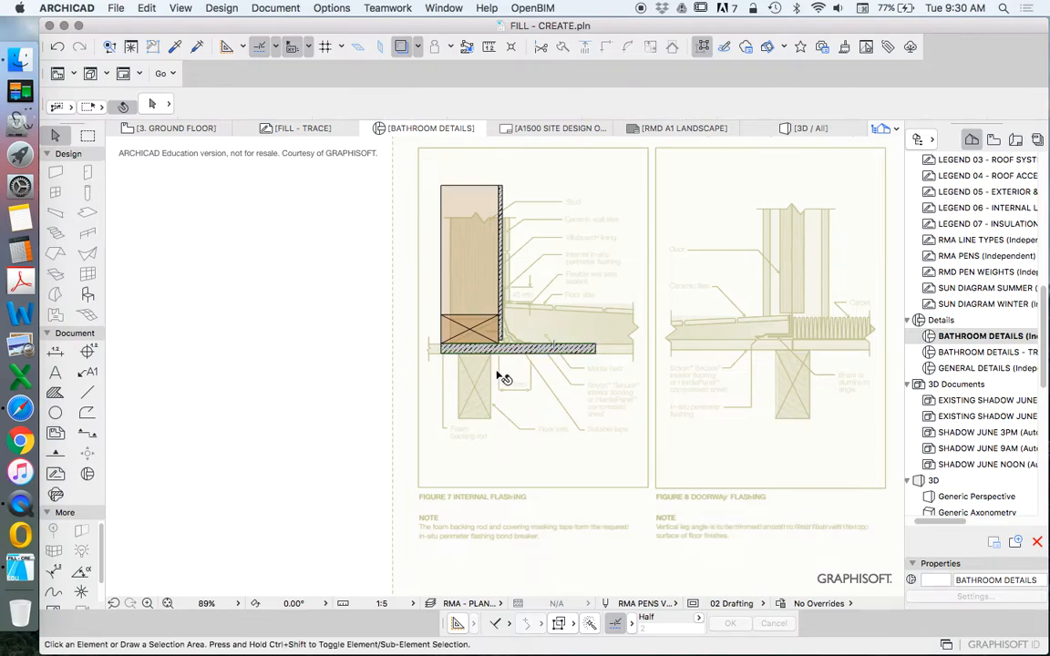
pyautogui.moveTo(497, 351)
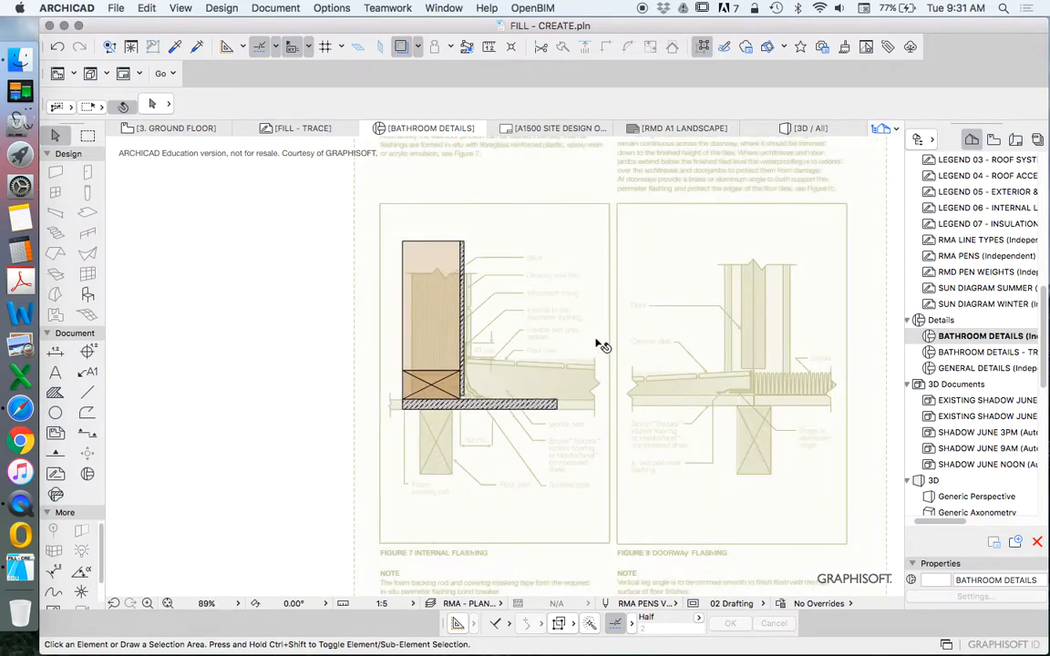
pyautogui.moveTo(493, 324)
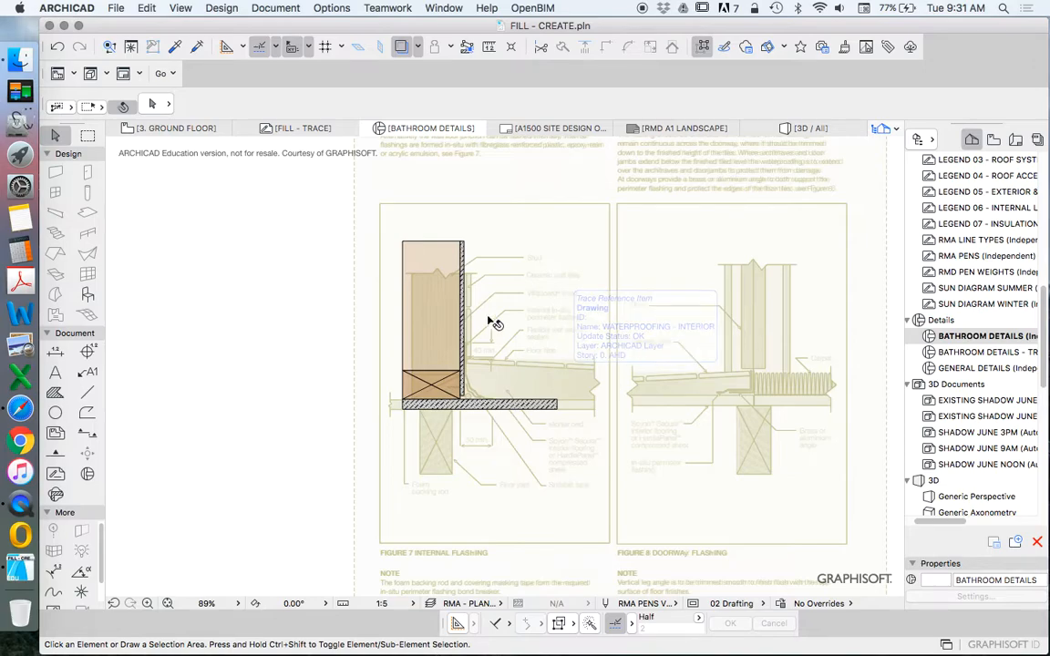
pyautogui.moveTo(611, 354)
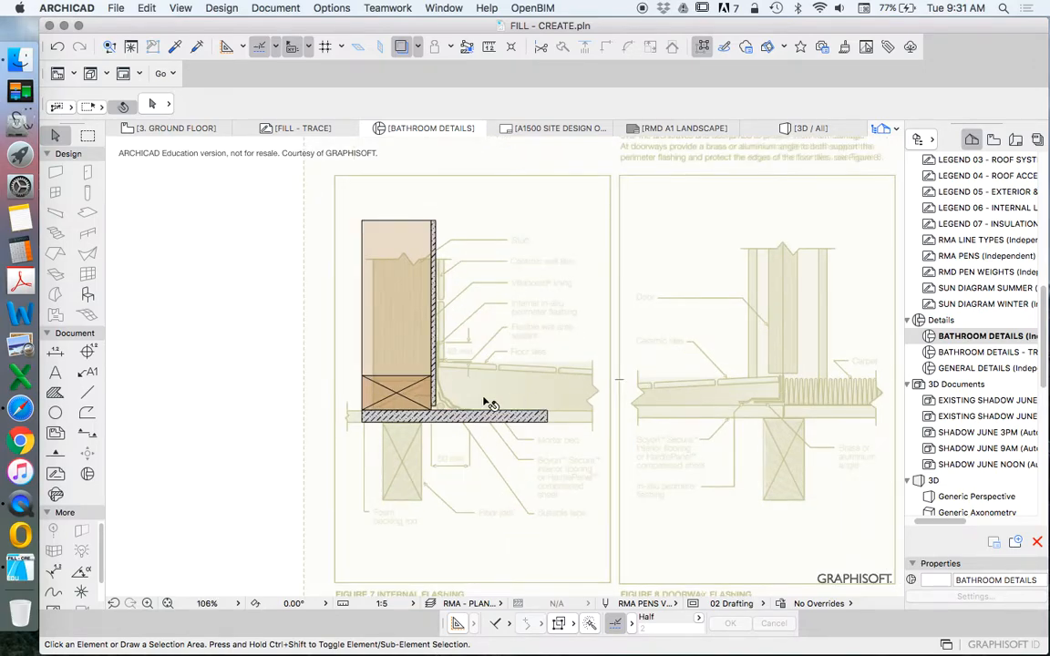
pyautogui.moveTo(510, 365)
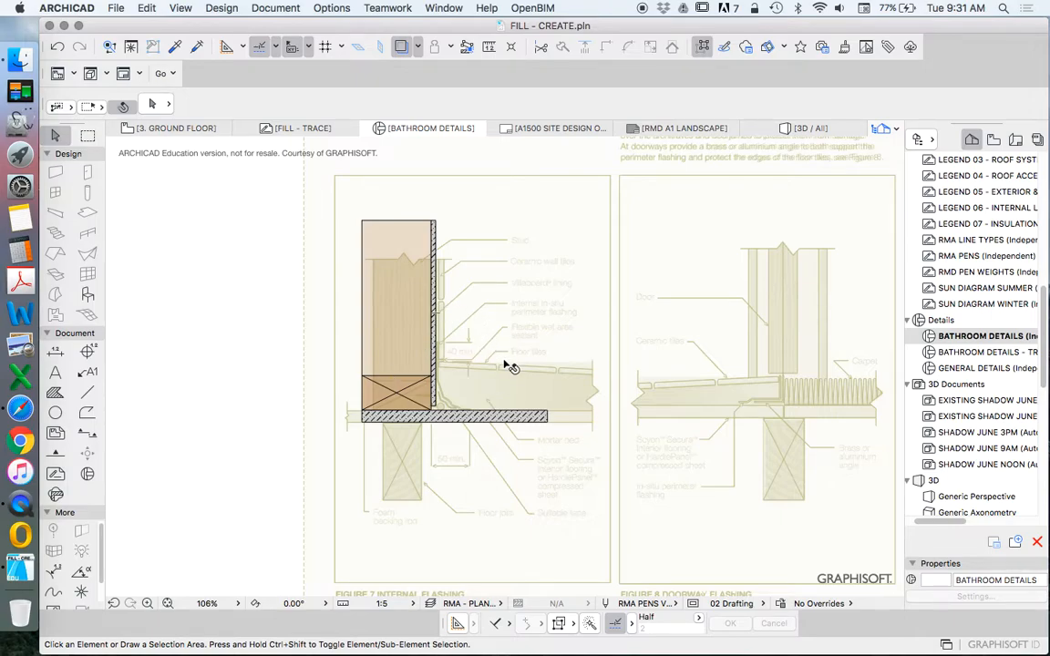